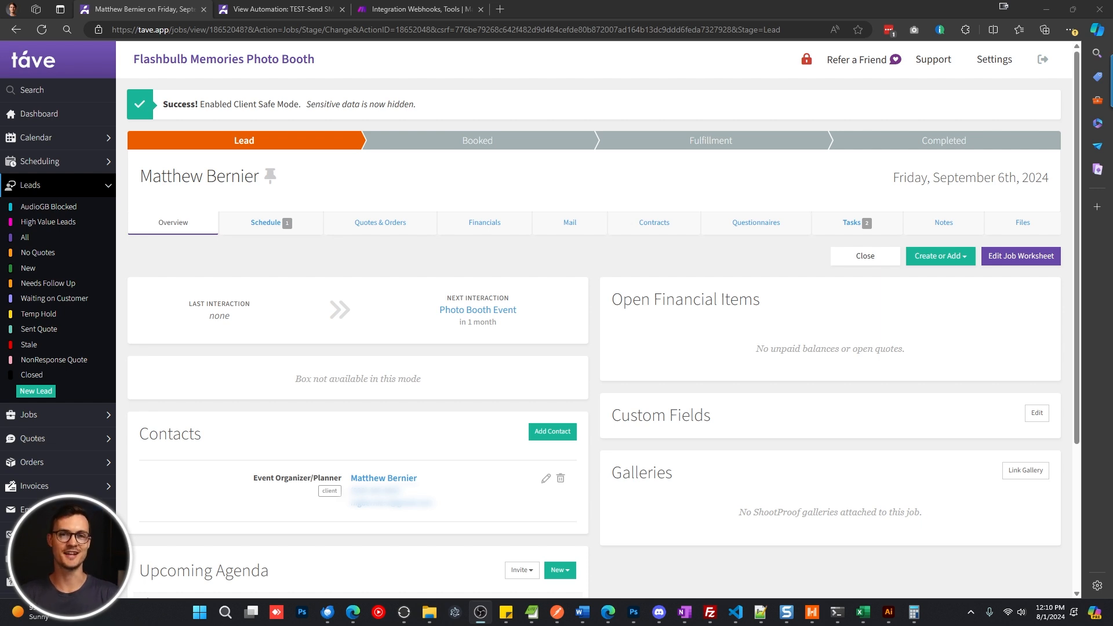
Step: Switch to the Make scenario where the custom webhook feeds the Twilio message module
{"action": "left_click", "coordinate": [418, 9]}
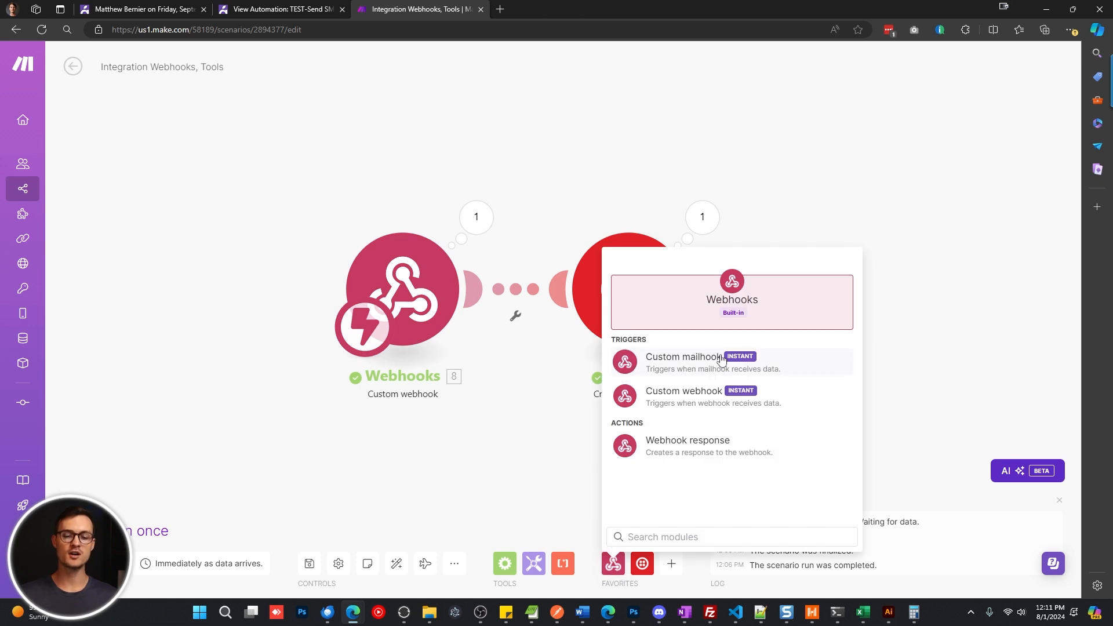
{"action": "mouse_move", "coordinate": [416, 308]}
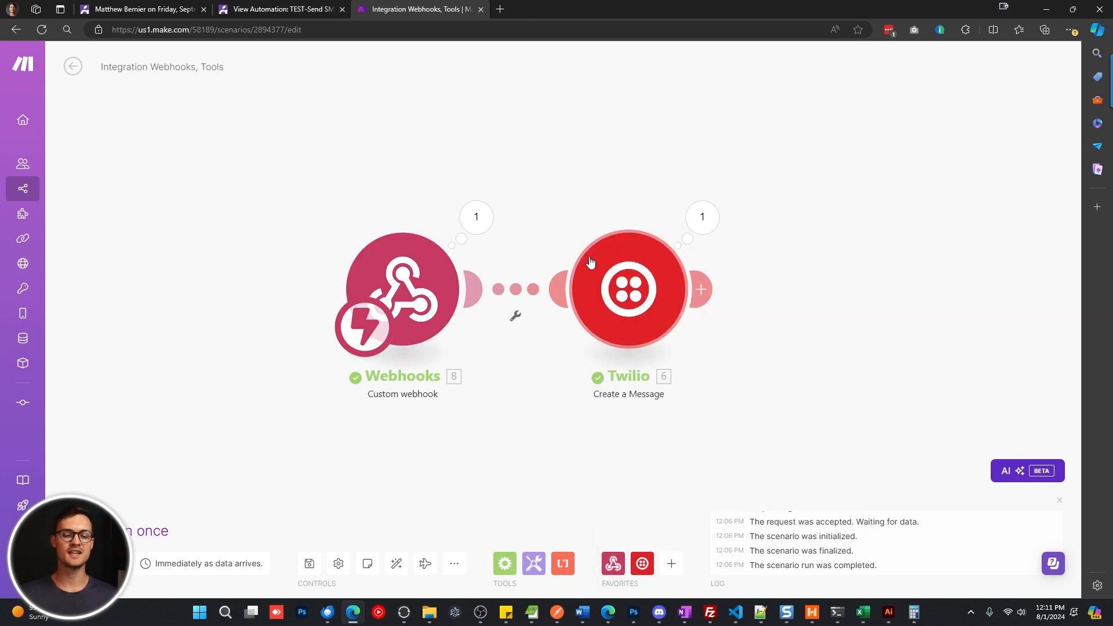
{"action": "mouse_move", "coordinate": [631, 289]}
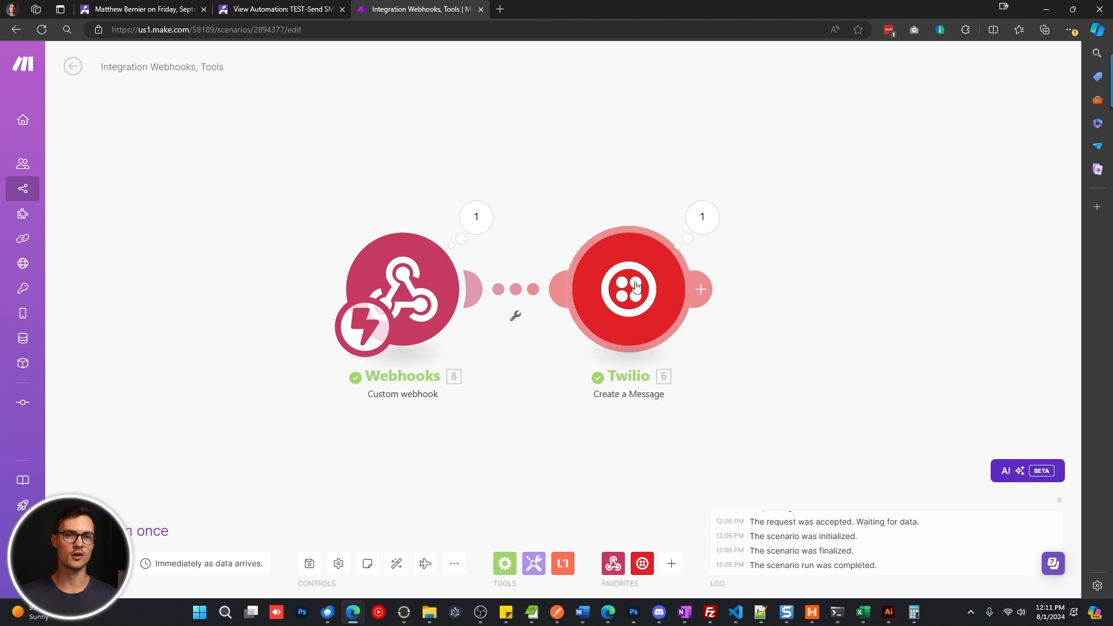
{"action": "mouse_move", "coordinate": [415, 294]}
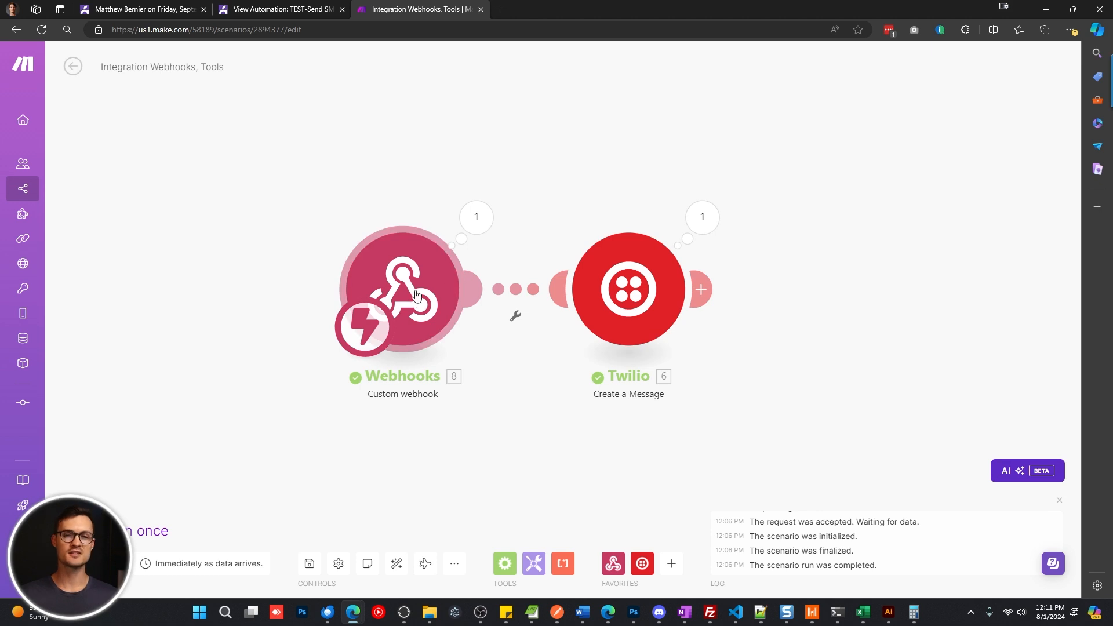
Step: Redetermine the TEST - Tave webhook's data structure so Make starts listening for sample data
{"action": "left_click", "coordinate": [402, 290]}
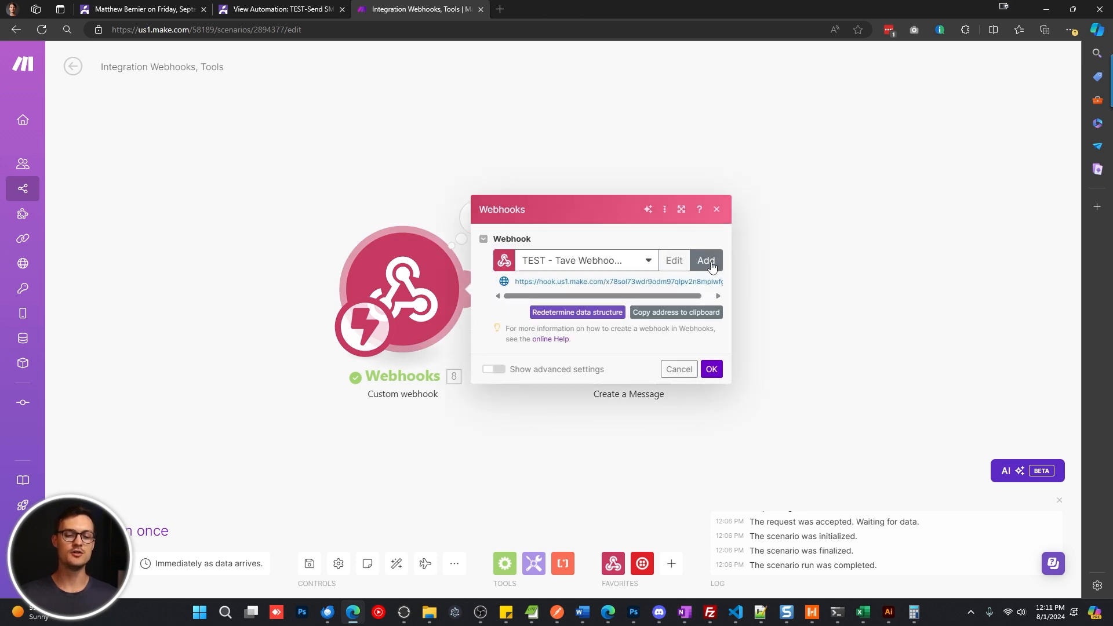
{"action": "left_click", "coordinate": [706, 259]}
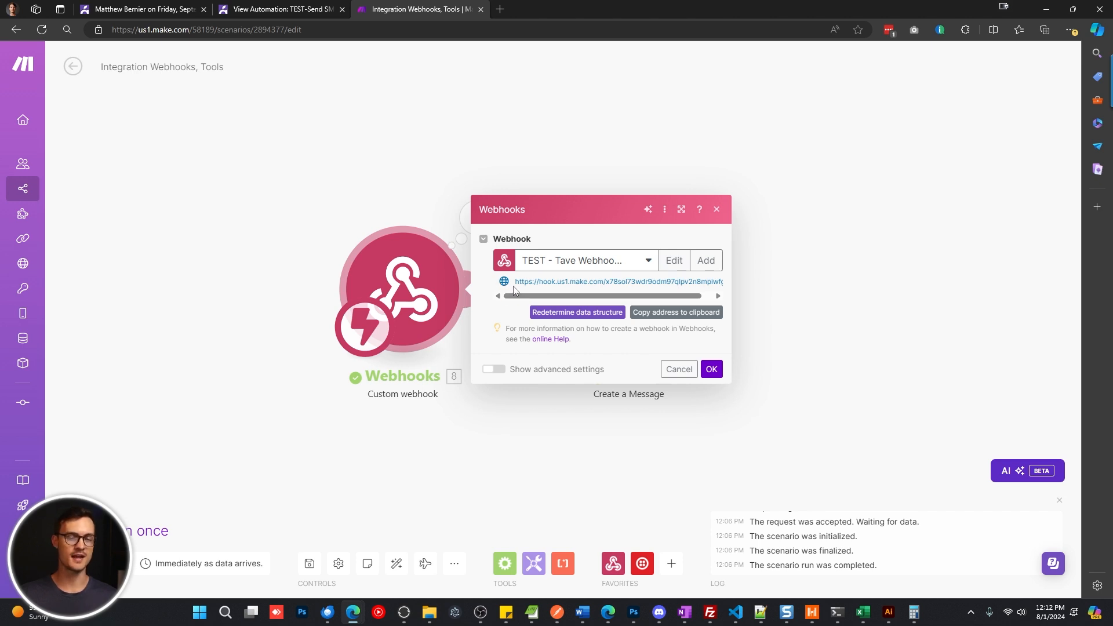
{"action": "mouse_move", "coordinate": [609, 253]}
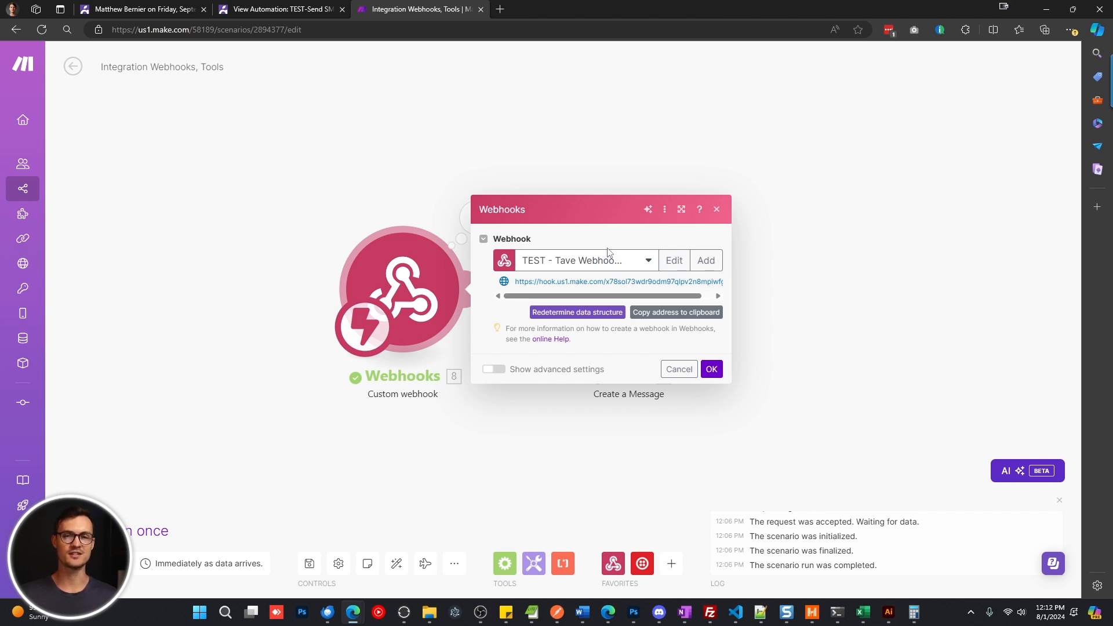
{"action": "left_click", "coordinate": [577, 311]}
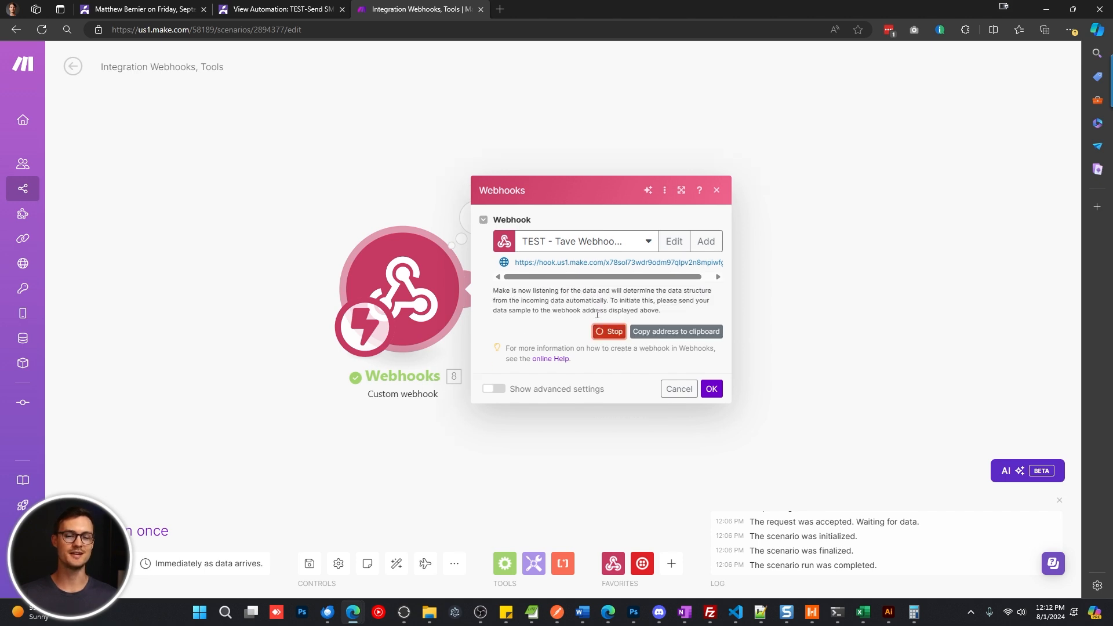
{"action": "mouse_move", "coordinate": [660, 301]}
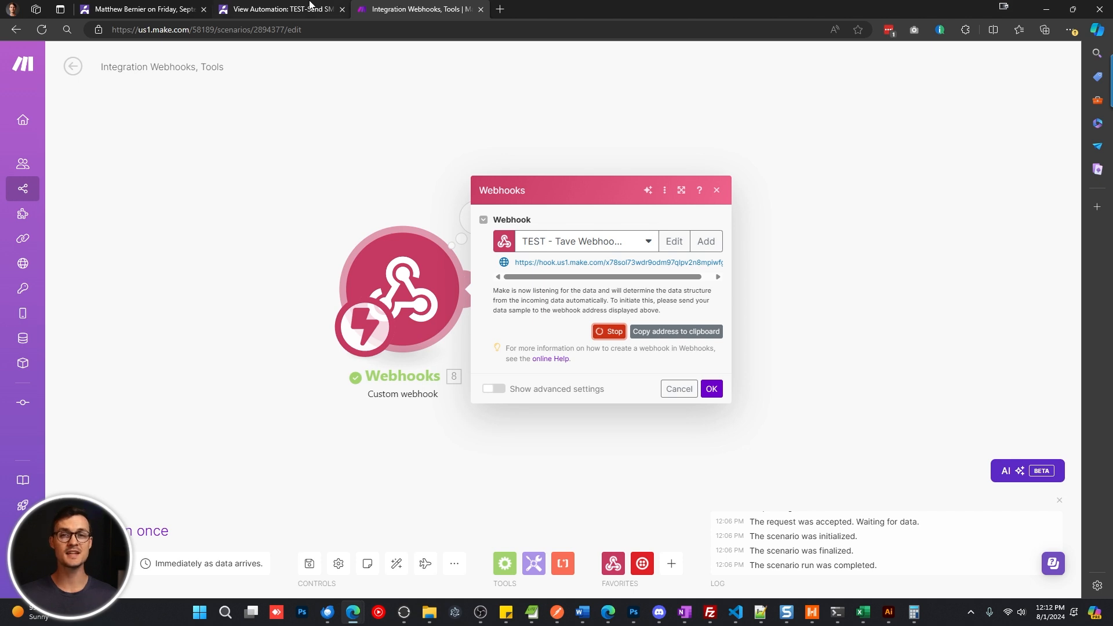
Step: Edit the TEST-Send SMS to Lead automation, keep 'Lead status changed' as the trigger, and save it
{"action": "left_click", "coordinate": [280, 9]}
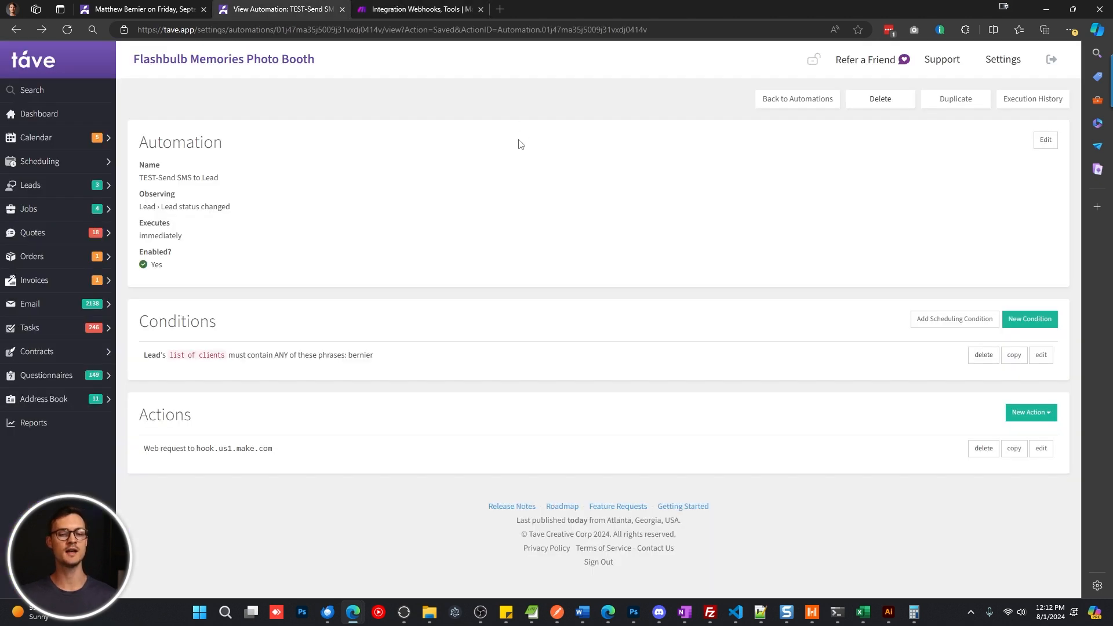
{"action": "mouse_move", "coordinate": [172, 226]}
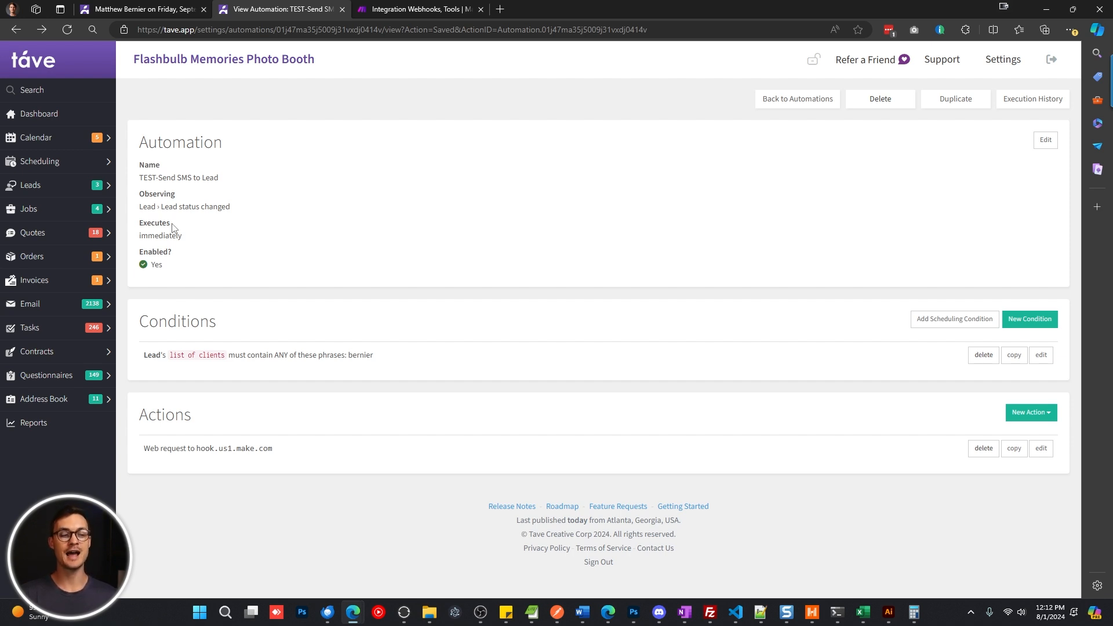
{"action": "mouse_move", "coordinate": [196, 223]}
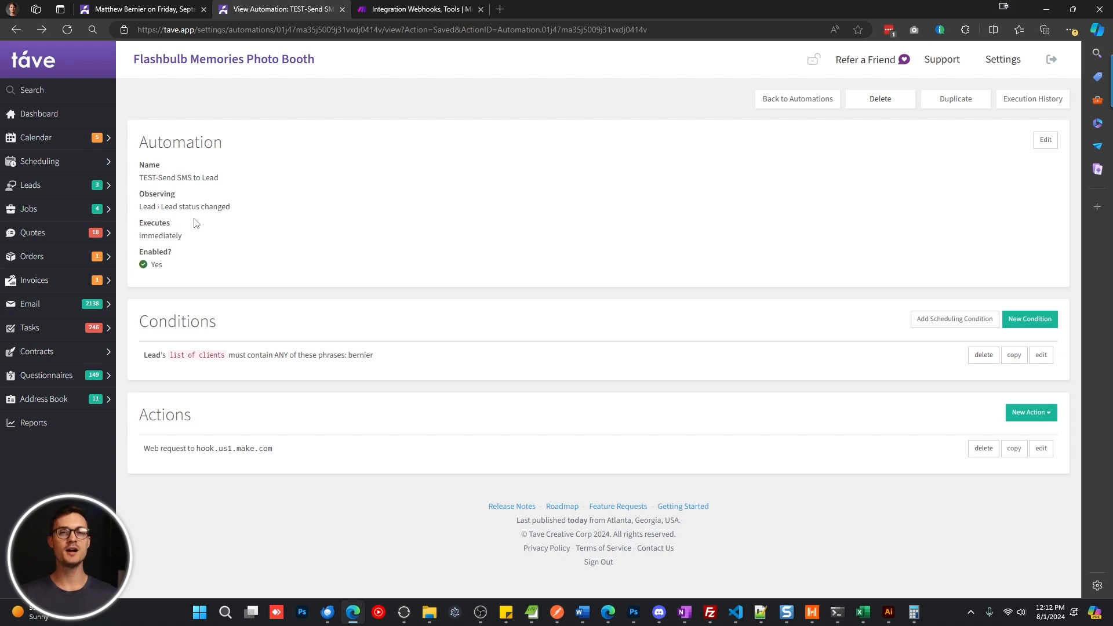
{"action": "mouse_move", "coordinate": [150, 207]}
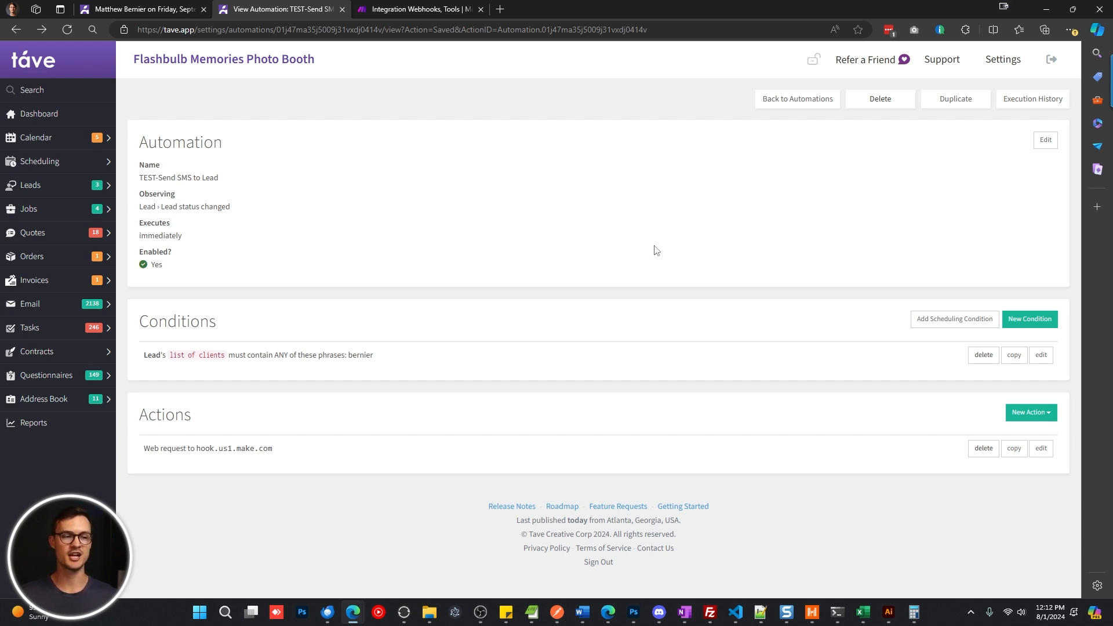
{"action": "left_click", "coordinate": [1044, 141]}
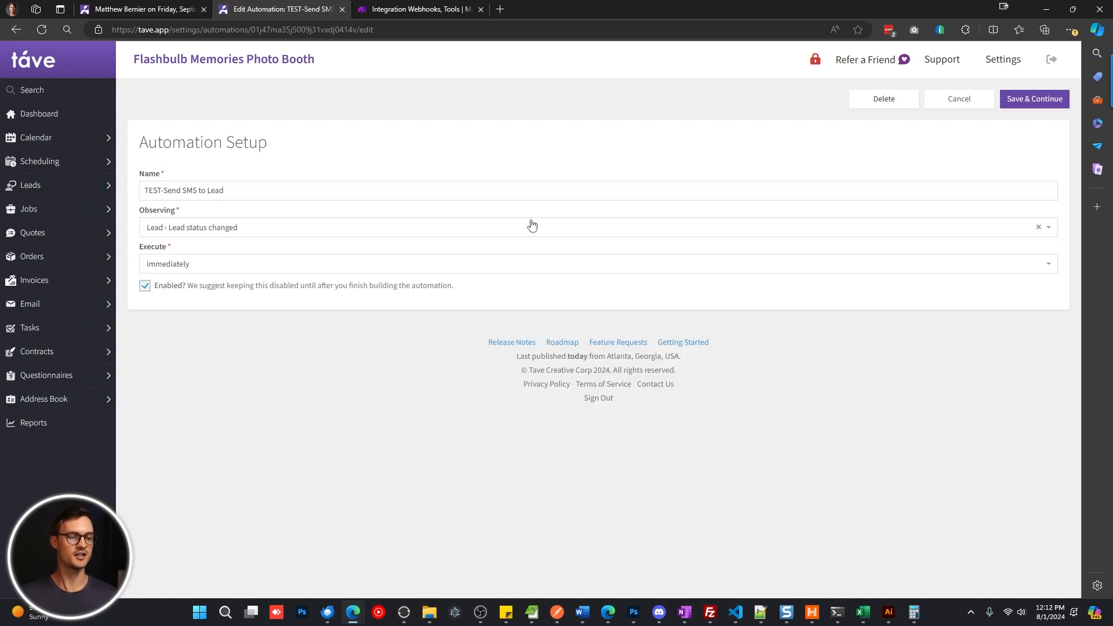
{"action": "left_click", "coordinate": [532, 227]}
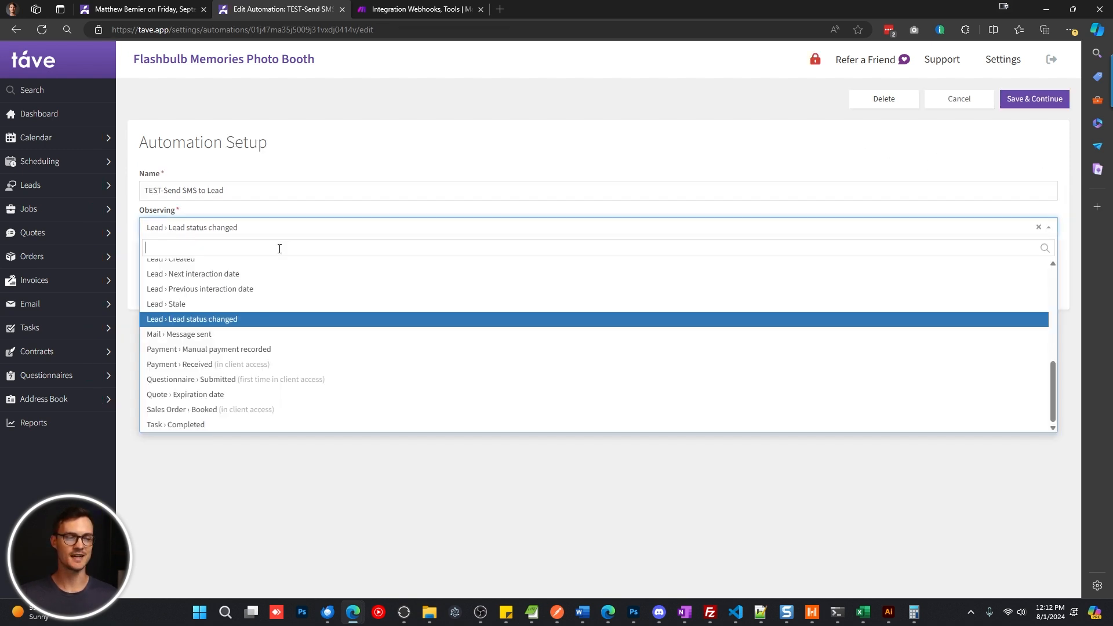
{"action": "left_click", "coordinate": [191, 319]}
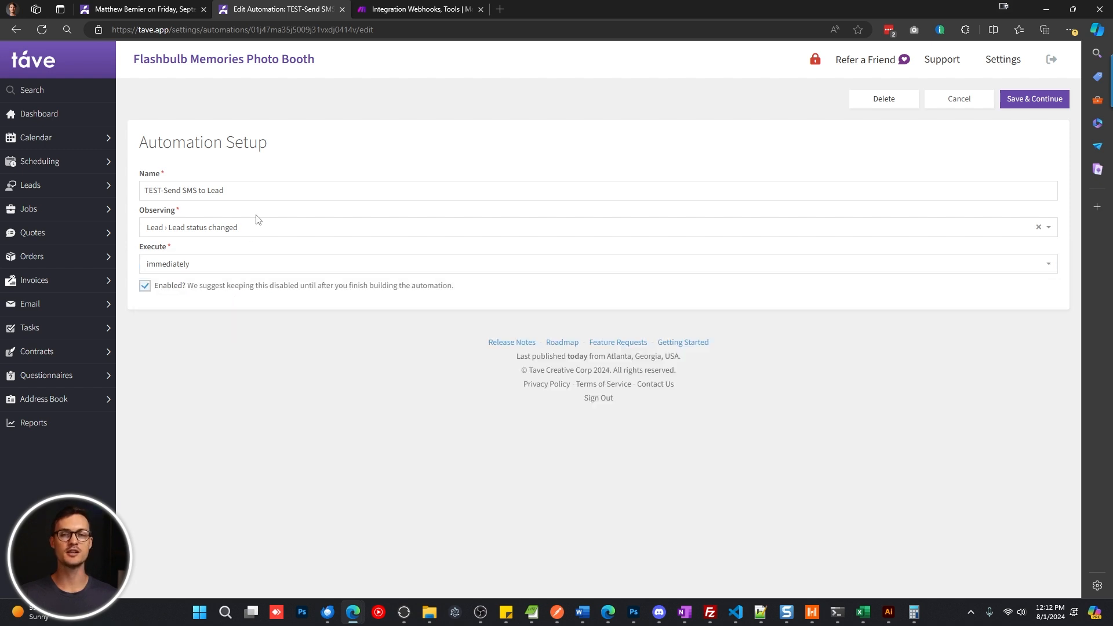
{"action": "mouse_move", "coordinate": [298, 220]}
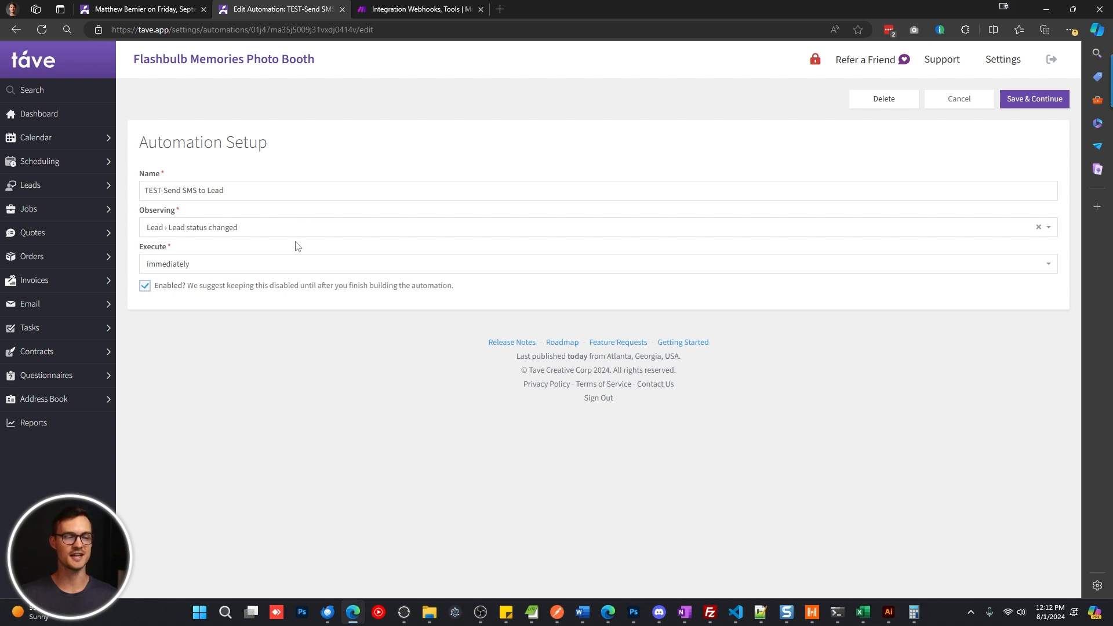
{"action": "left_click", "coordinate": [1032, 99]}
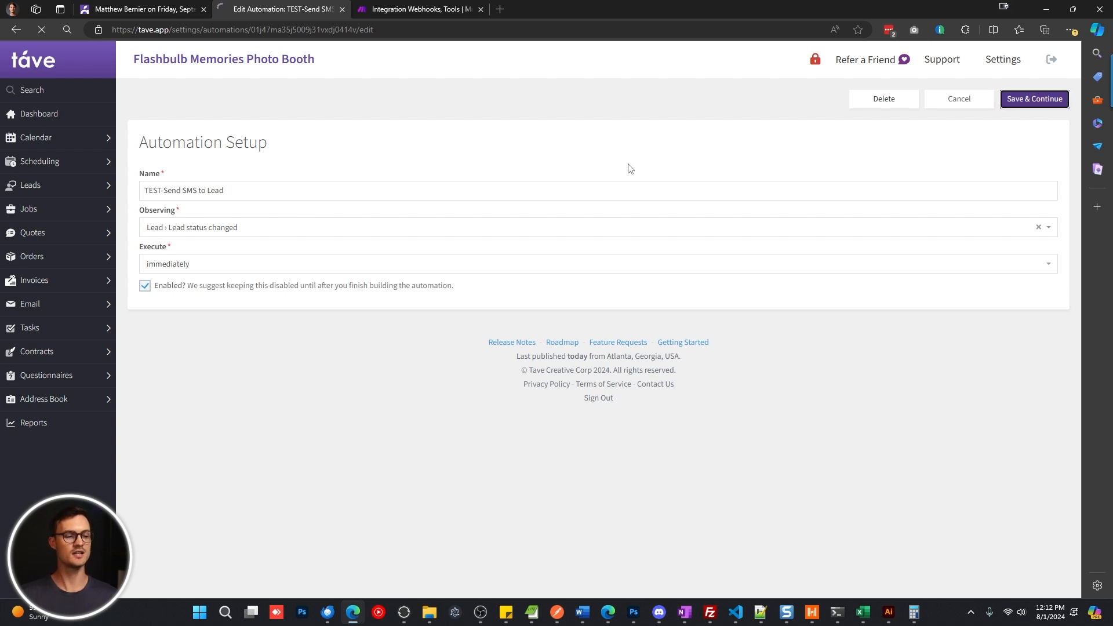
Step: Review the saved automation's bernier client-list condition and make.com web request action
{"action": "left_click", "coordinate": [1032, 98]}
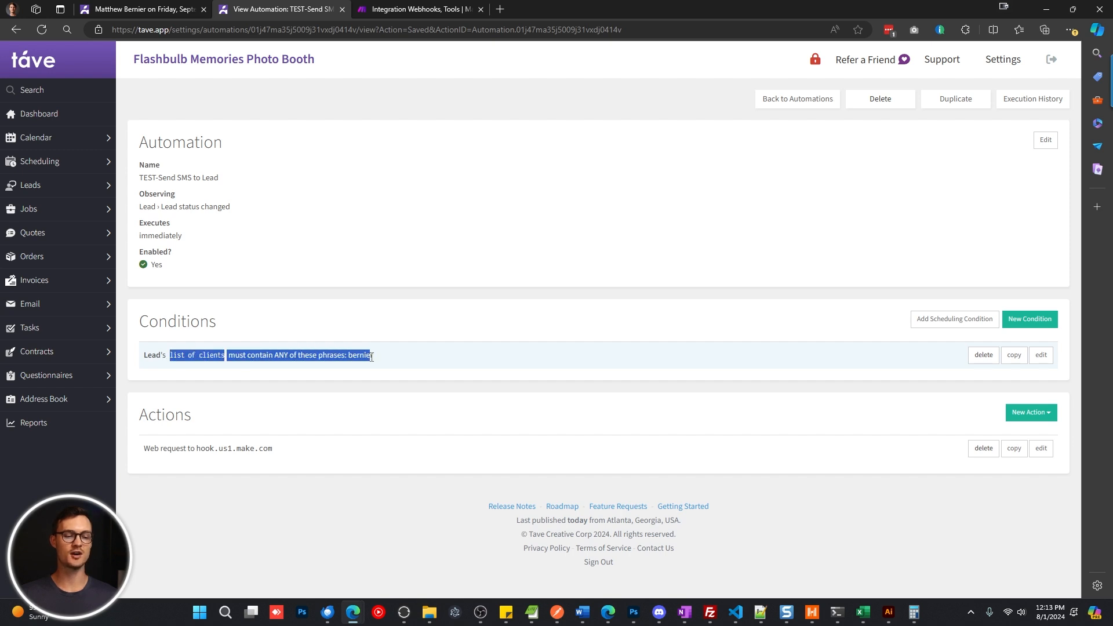
{"action": "double_click", "coordinate": [360, 354]}
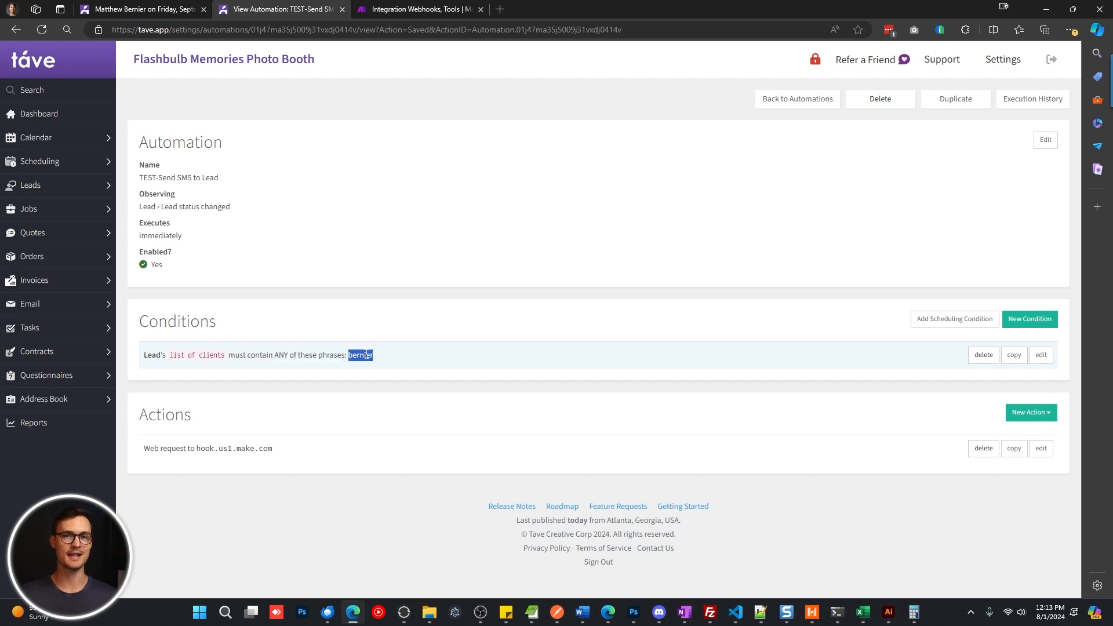
{"action": "left_click", "coordinate": [396, 368]}
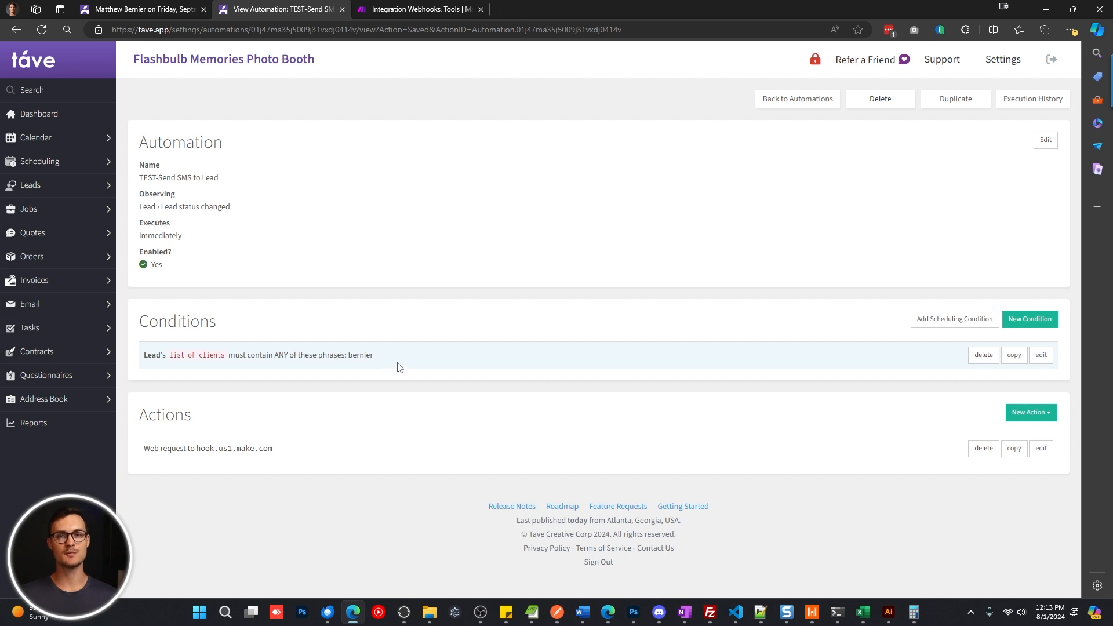
{"action": "mouse_move", "coordinate": [174, 241]}
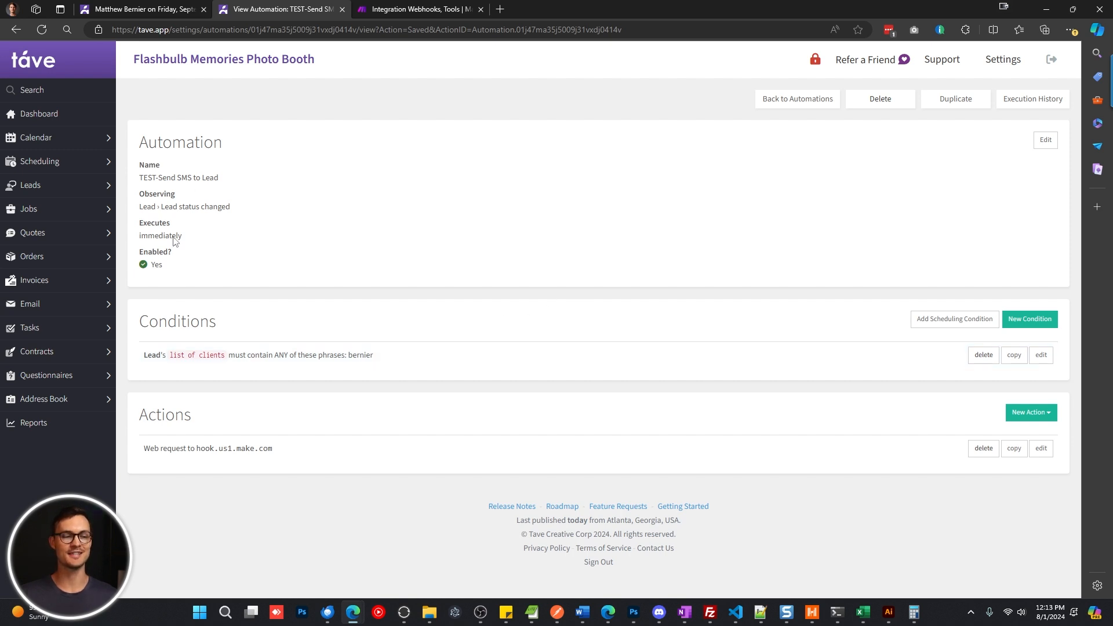
{"action": "mouse_move", "coordinate": [219, 204]}
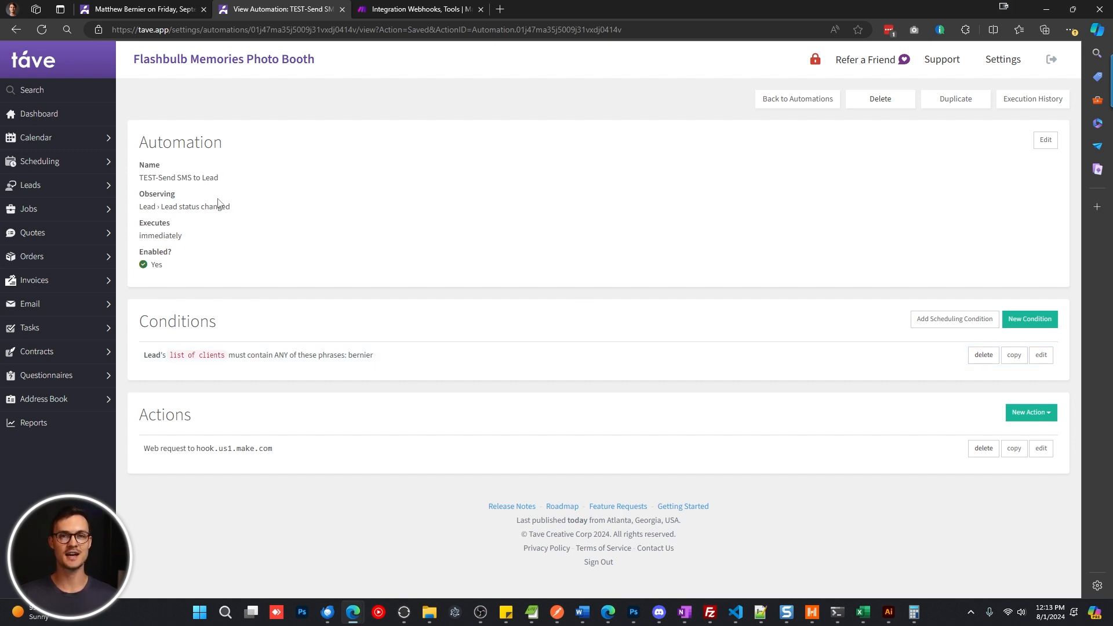
{"action": "mouse_move", "coordinate": [228, 179]}
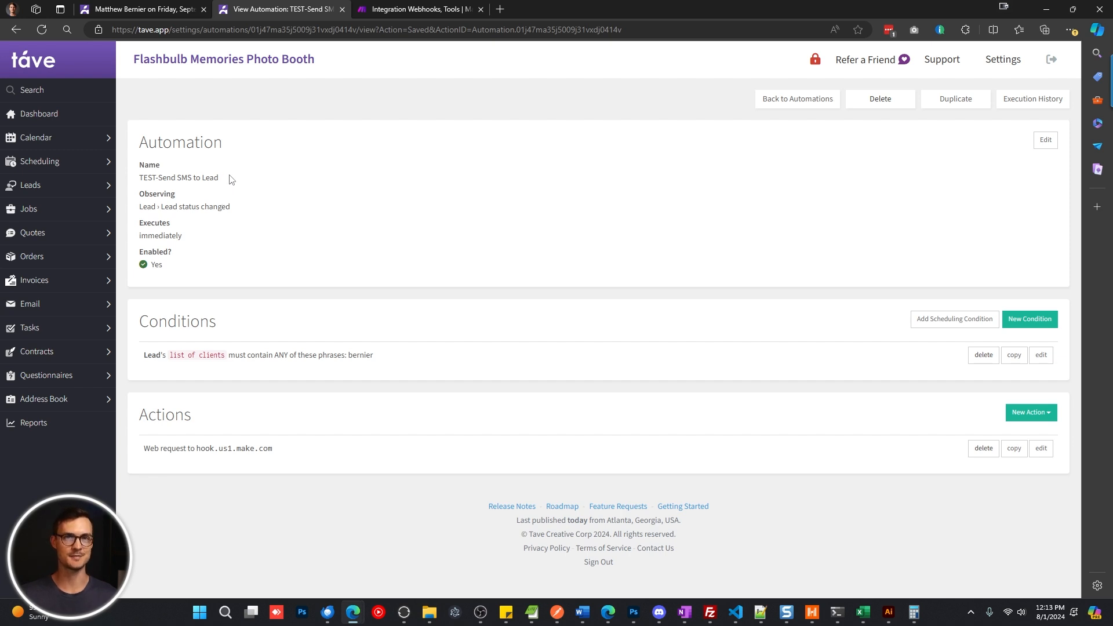
{"action": "mouse_move", "coordinate": [235, 176]}
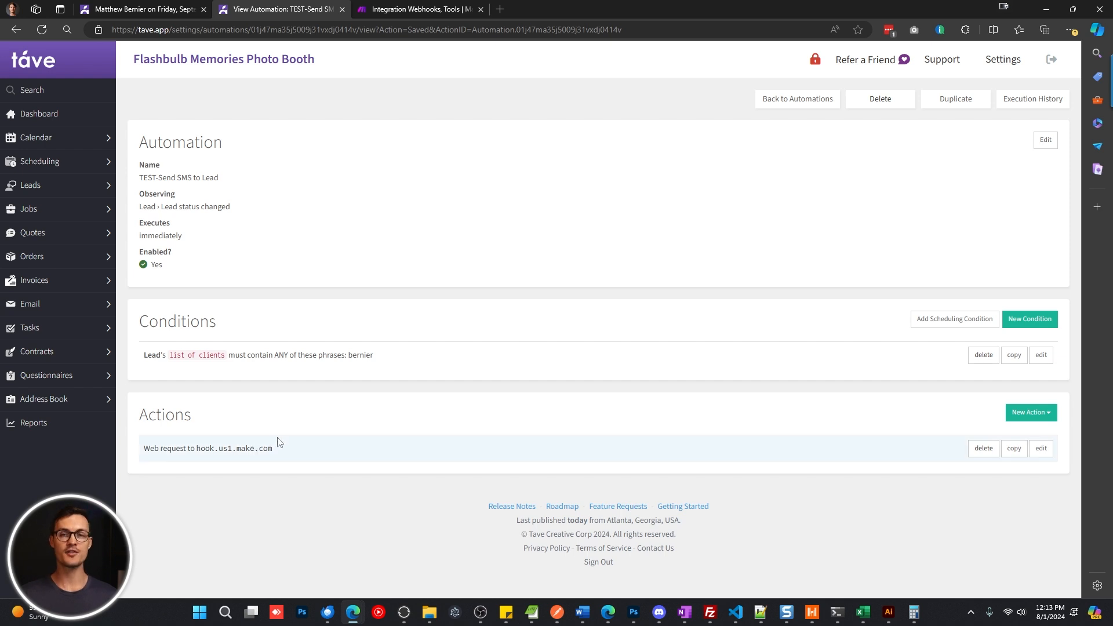
{"action": "left_click", "coordinate": [1029, 411]}
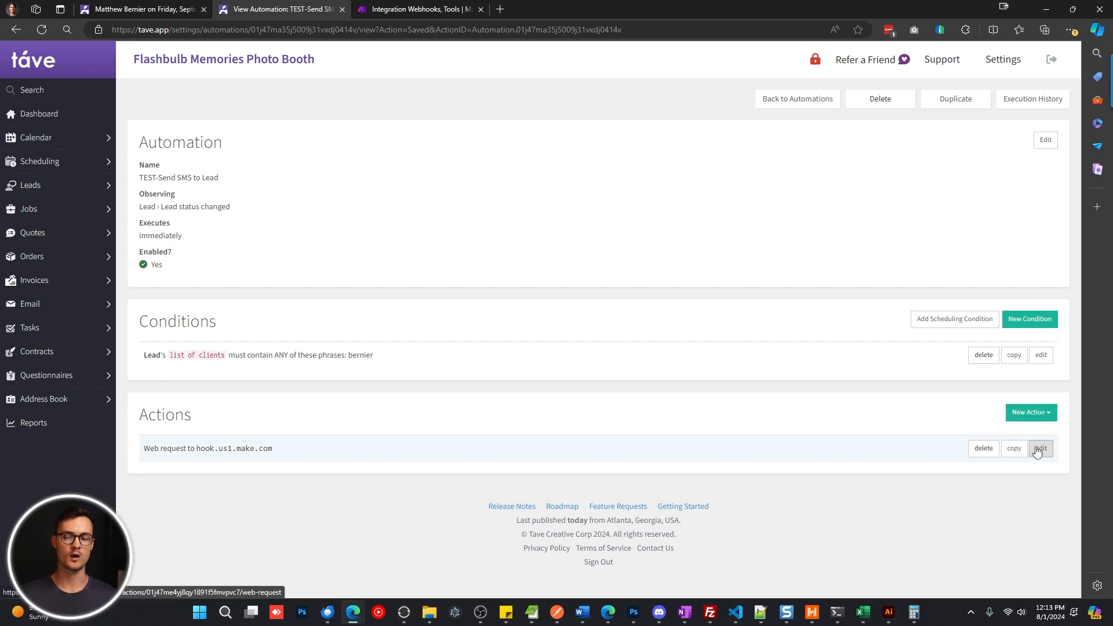
Step: Edit the web request action that posts client name, date, phone and link to the Make hook
{"action": "left_click", "coordinate": [1040, 447]}
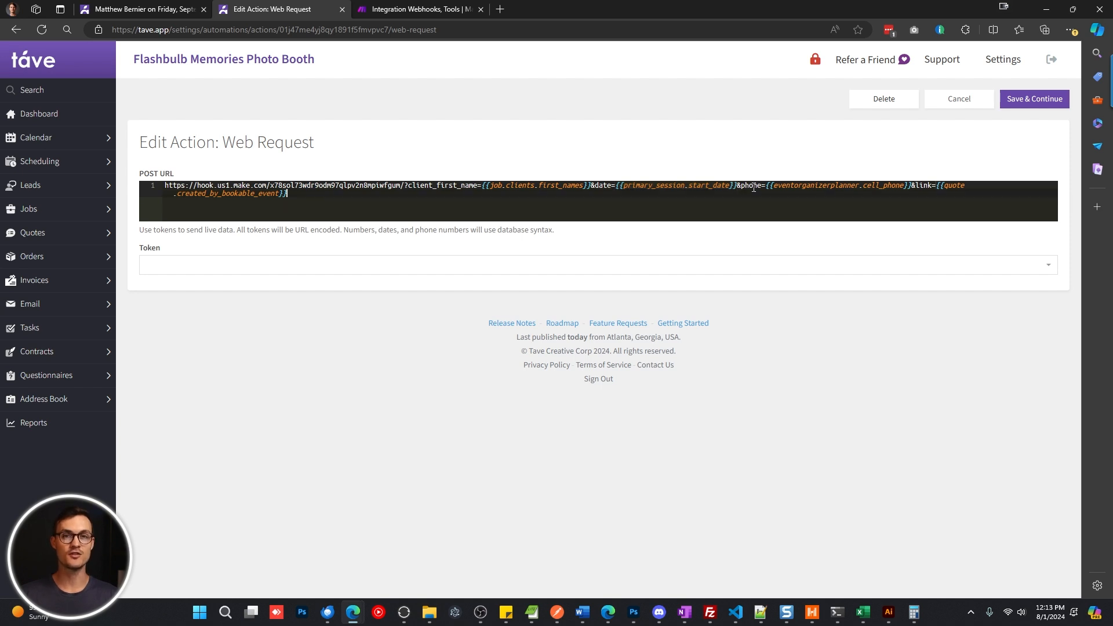
{"action": "mouse_move", "coordinate": [788, 163]}
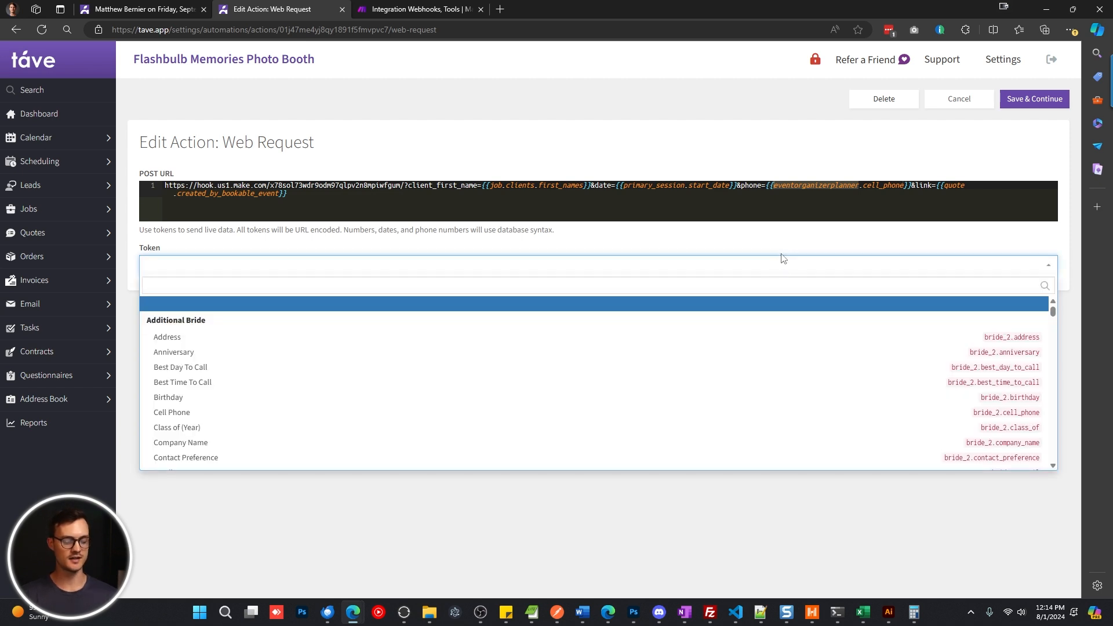
{"action": "type", "text": "eventorganizer"}
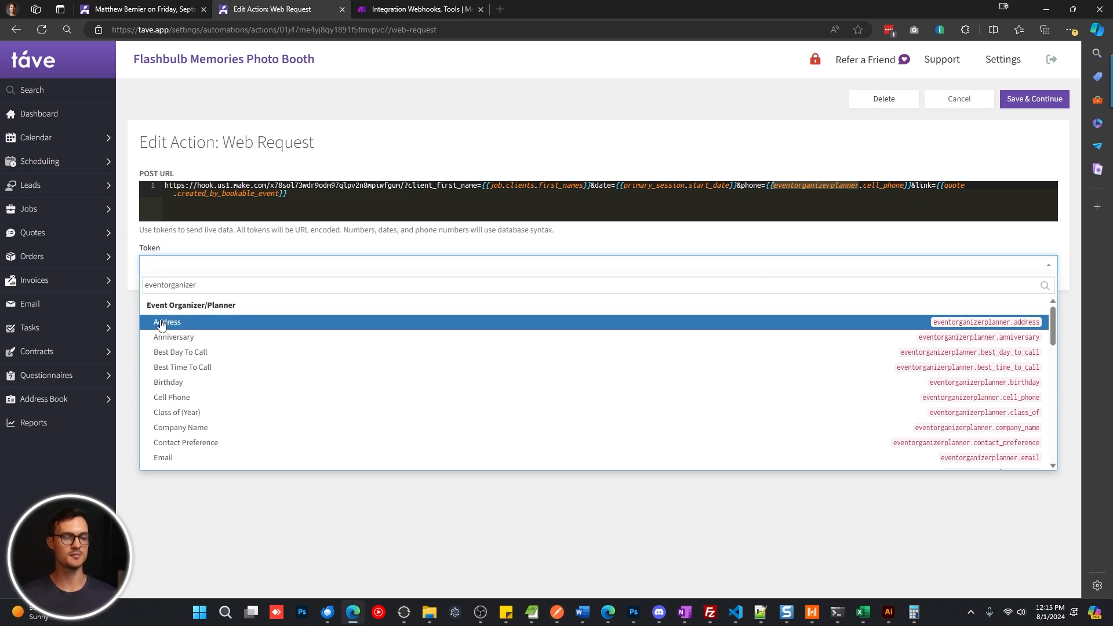
{"action": "mouse_move", "coordinate": [234, 311]}
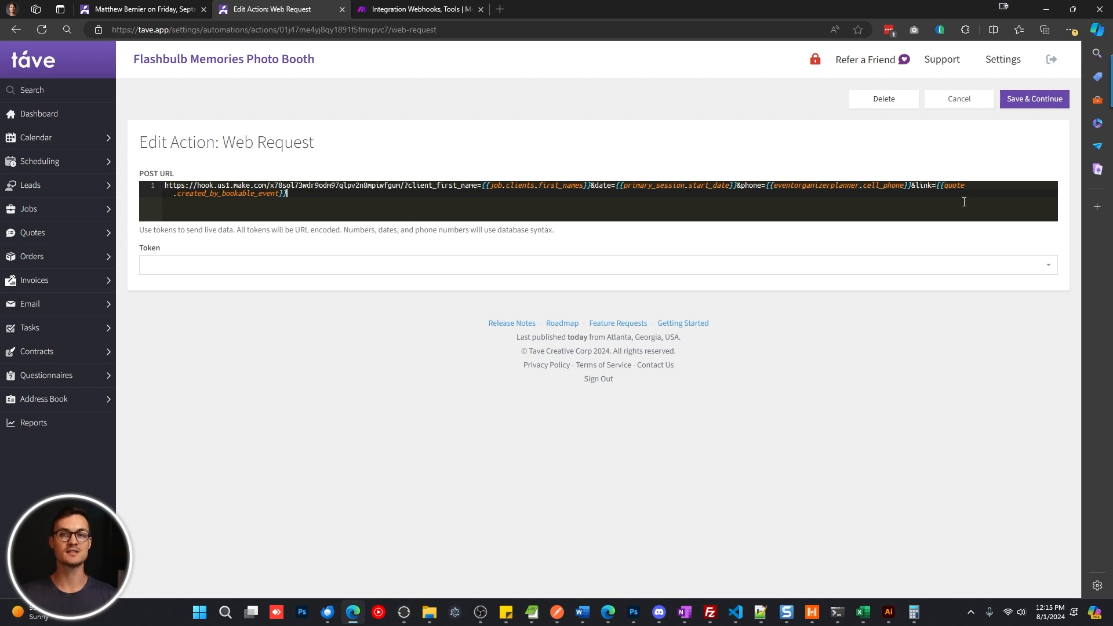
{"action": "mouse_move", "coordinate": [963, 188]}
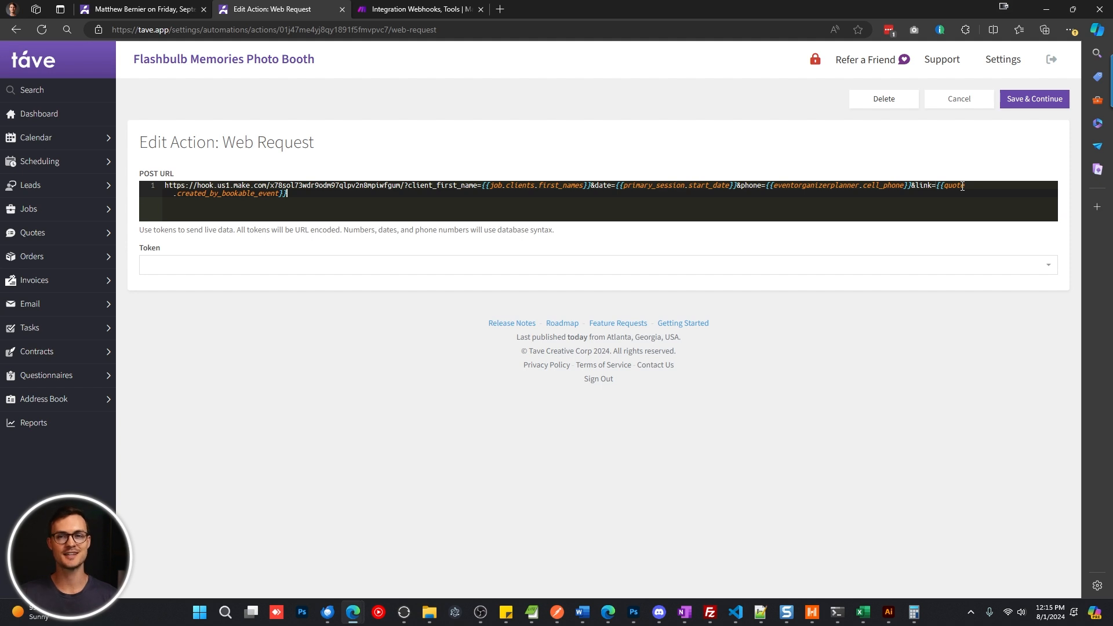
{"action": "mouse_move", "coordinate": [1017, 115]}
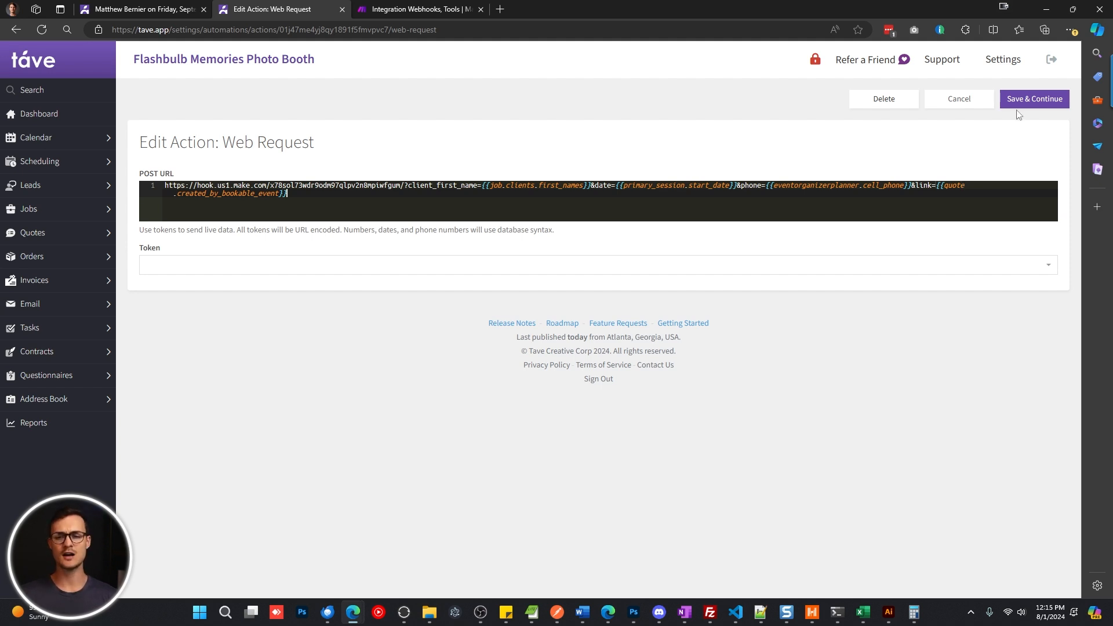
Step: Save the web request action and set the test lead's status to New
{"action": "left_click", "coordinate": [1034, 99]}
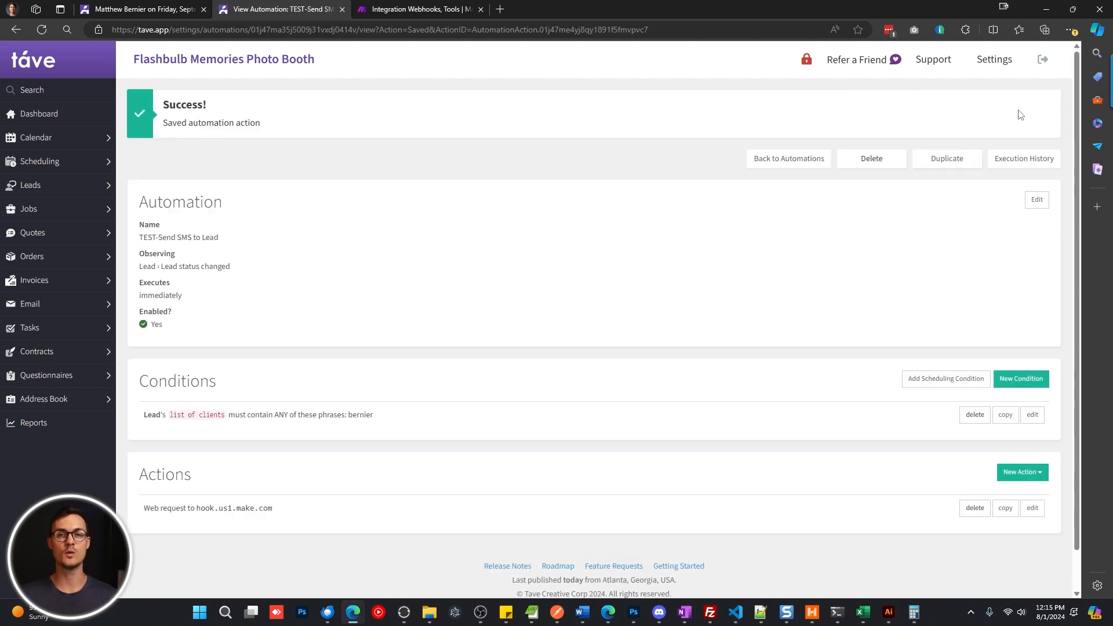
{"action": "left_click", "coordinate": [140, 8]}
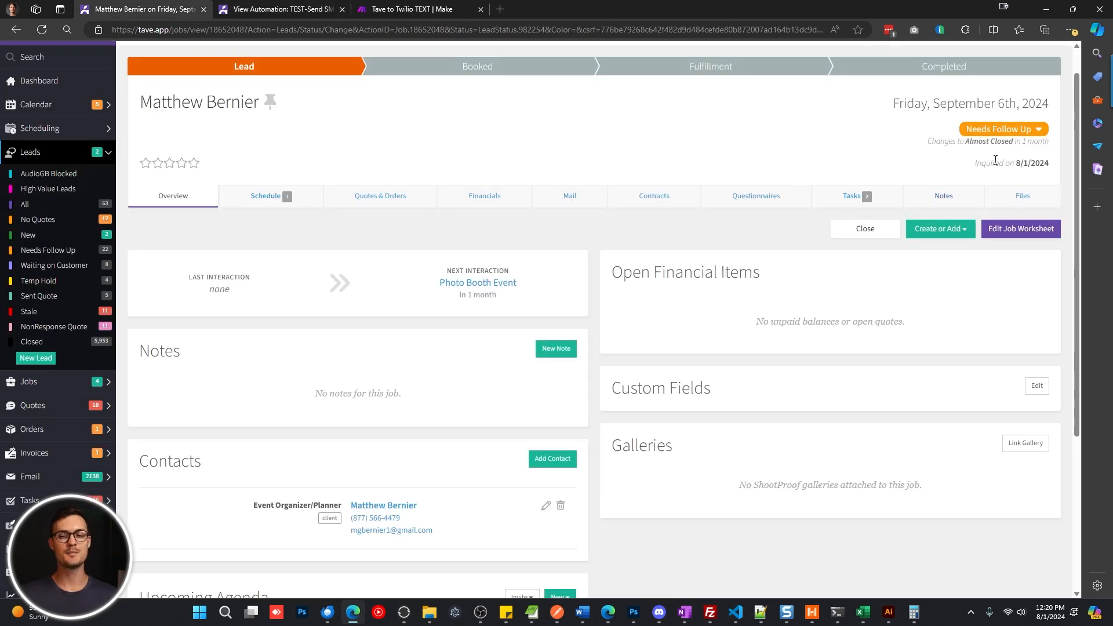
{"action": "left_click", "coordinate": [1000, 129]}
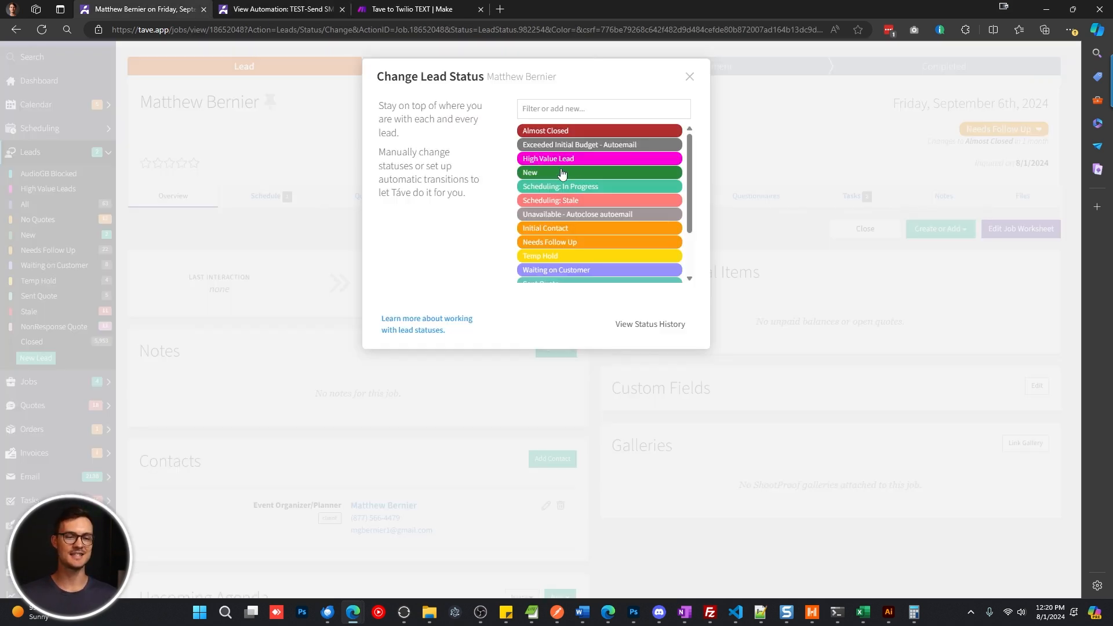
{"action": "left_click", "coordinate": [599, 171]}
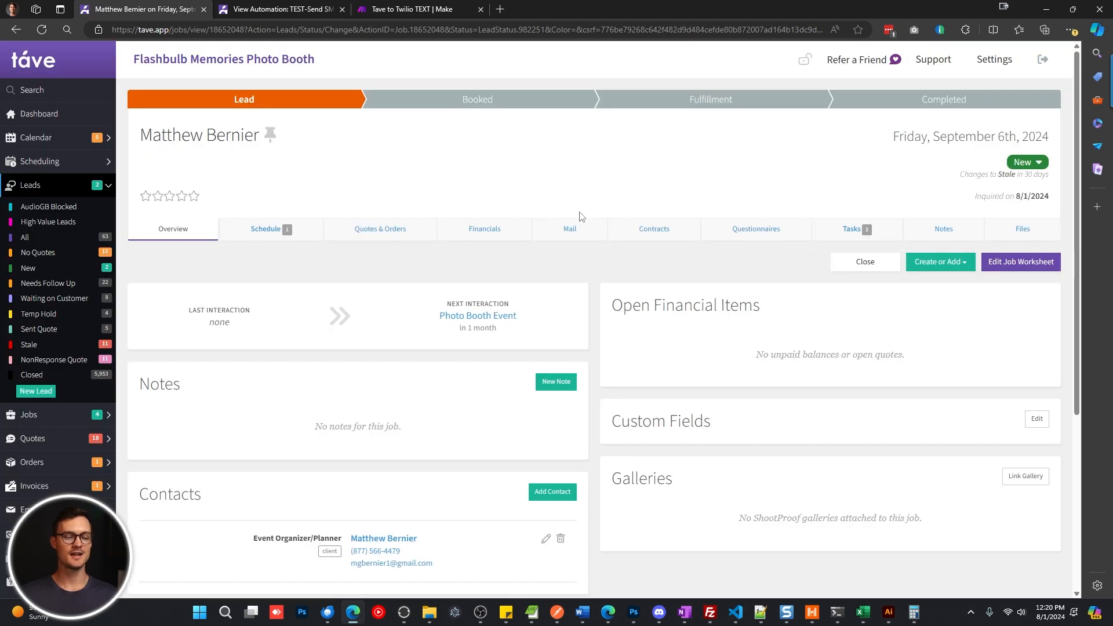
{"action": "scroll", "scroll_direction": "down", "scroll_amount": 3}
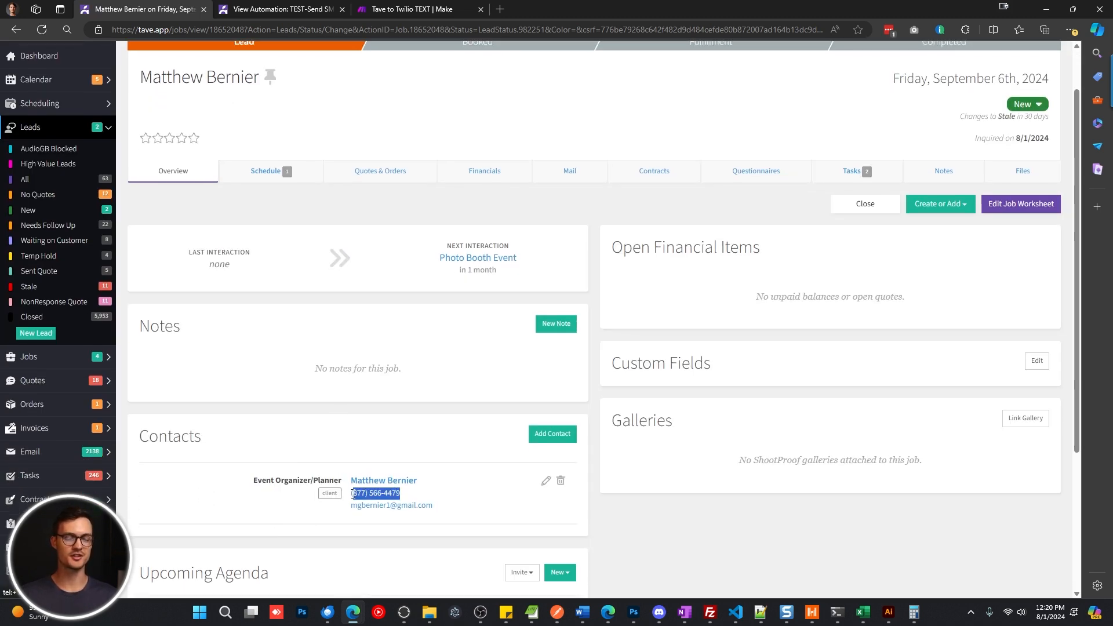
Step: Move the test lead's status to Scheduling: Stale to trigger the automation
{"action": "left_click", "coordinate": [418, 10]}
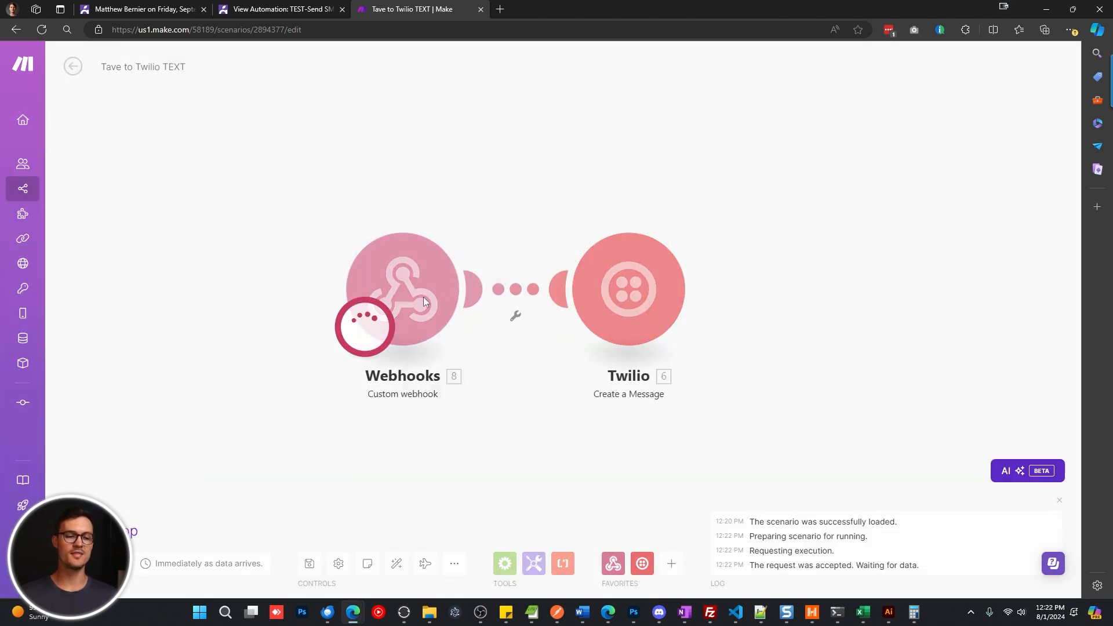
{"action": "left_click", "coordinate": [141, 8]}
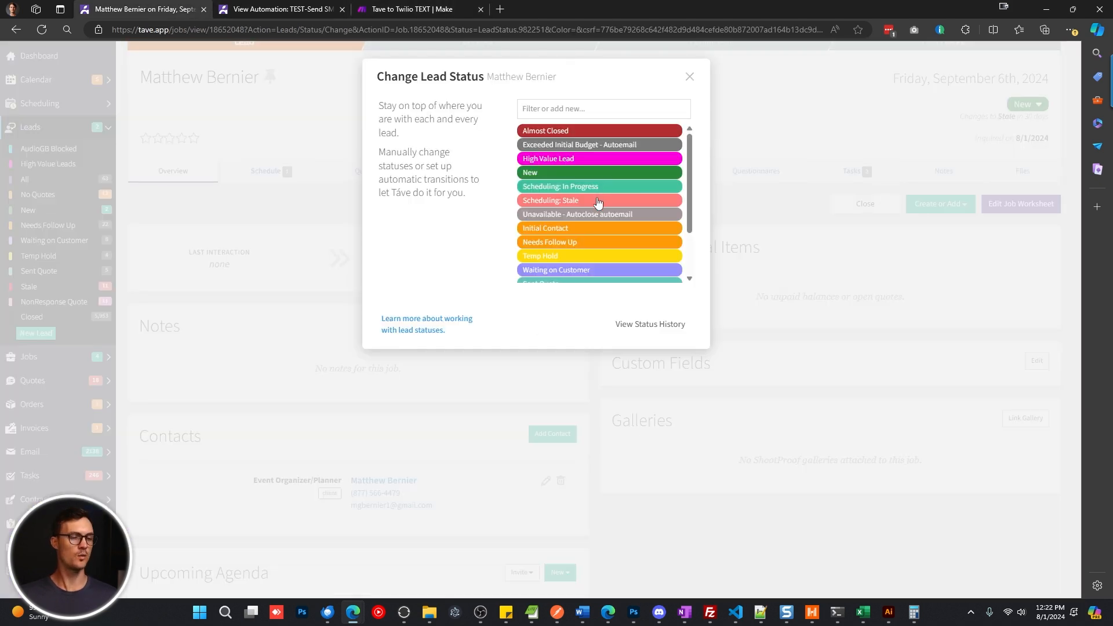
{"action": "left_click", "coordinate": [598, 201]}
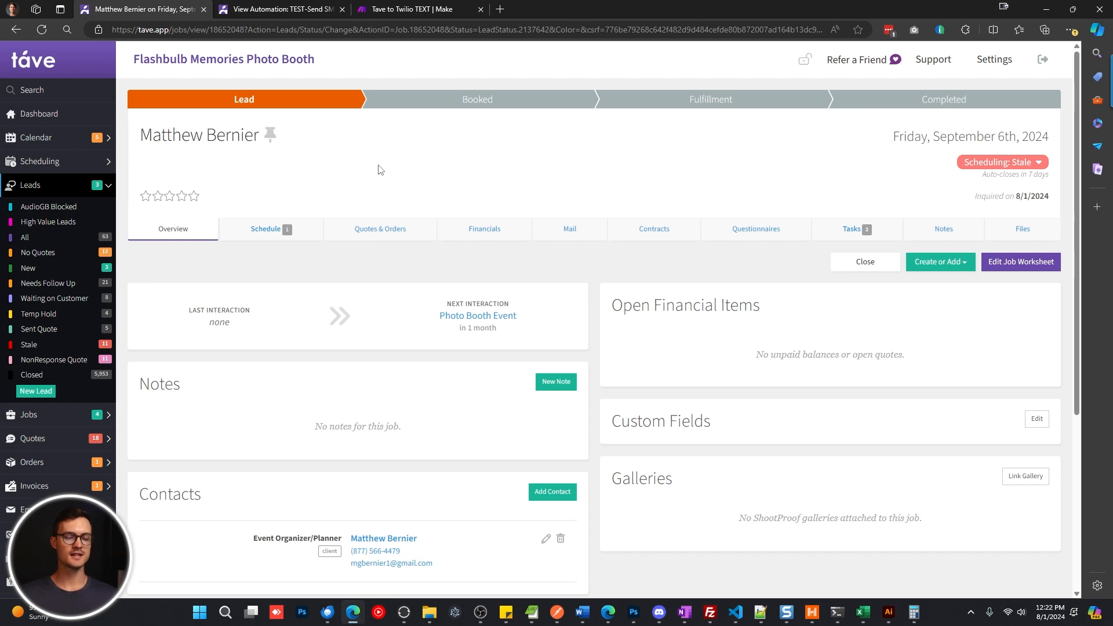
{"action": "mouse_move", "coordinate": [417, 8]}
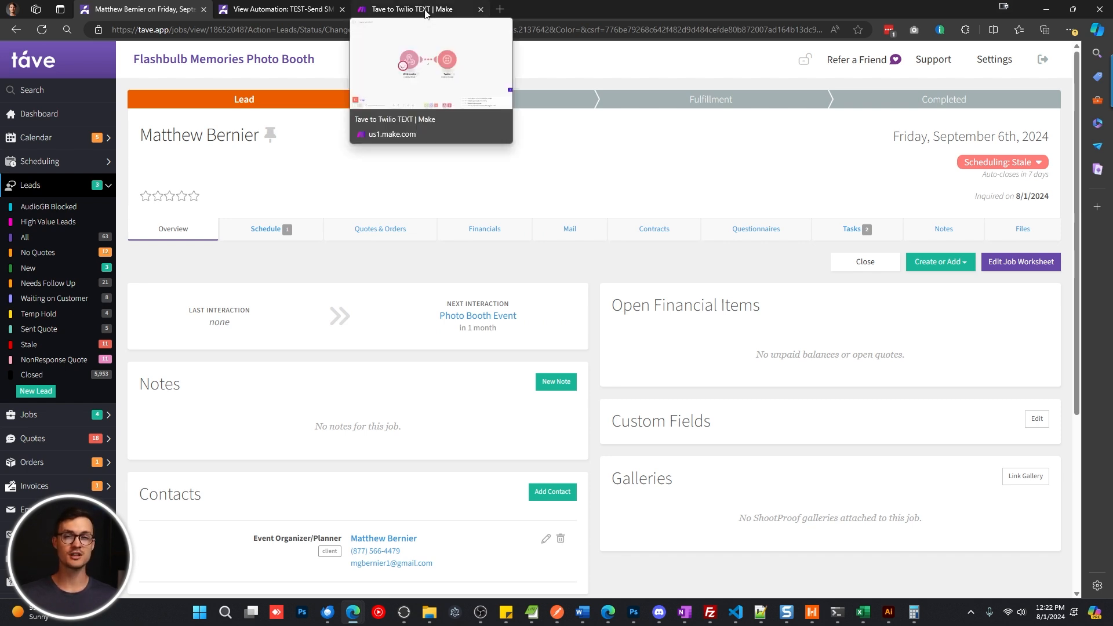
Step: Inspect the bundle the webhook received from Tave with first name, date, phone and empty link
{"action": "left_click", "coordinate": [408, 8]}
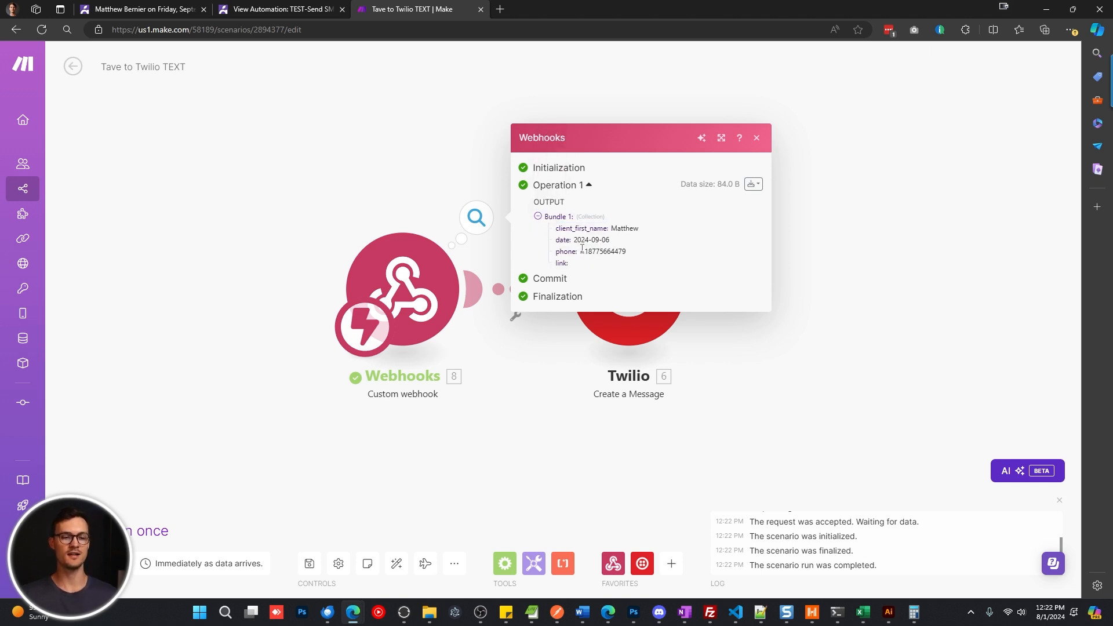
{"action": "left_click", "coordinate": [757, 138]}
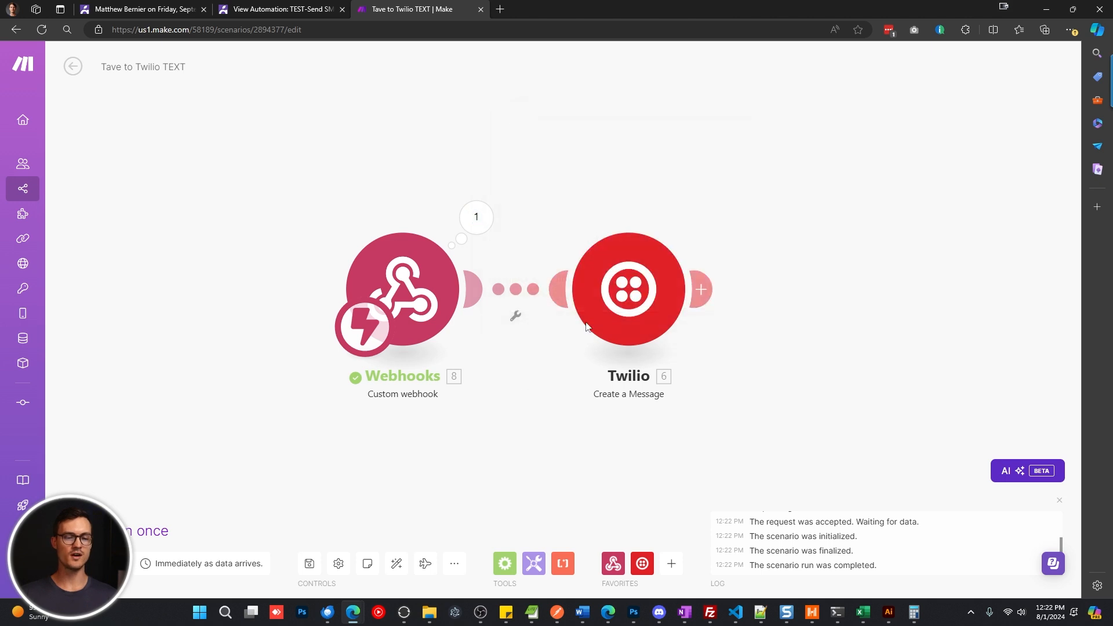
{"action": "left_click", "coordinate": [627, 288]}
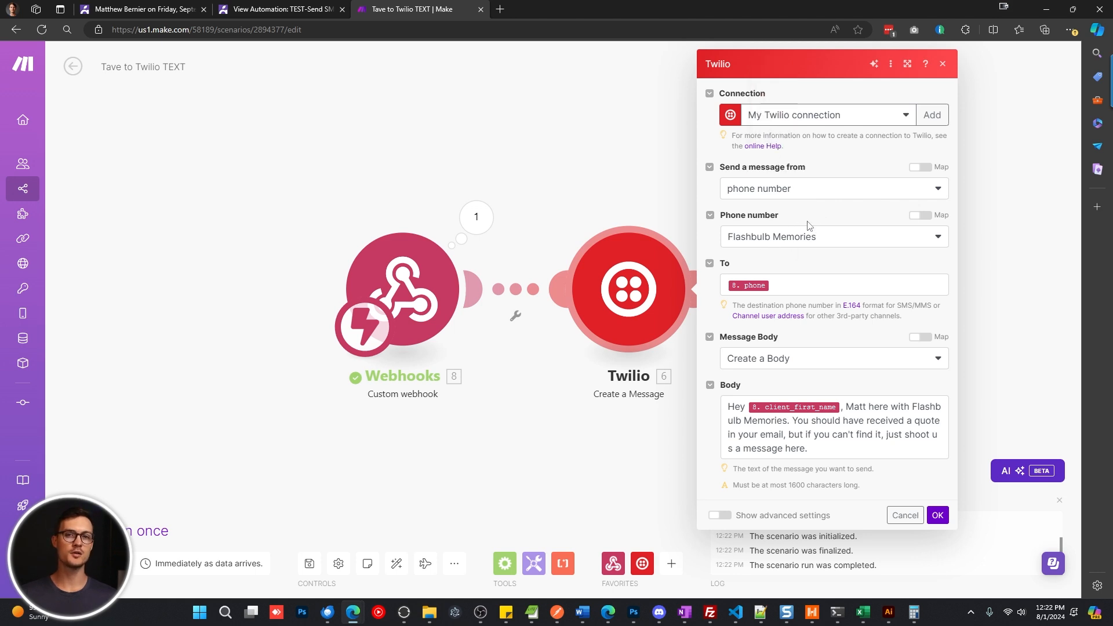
{"action": "mouse_move", "coordinate": [805, 237]}
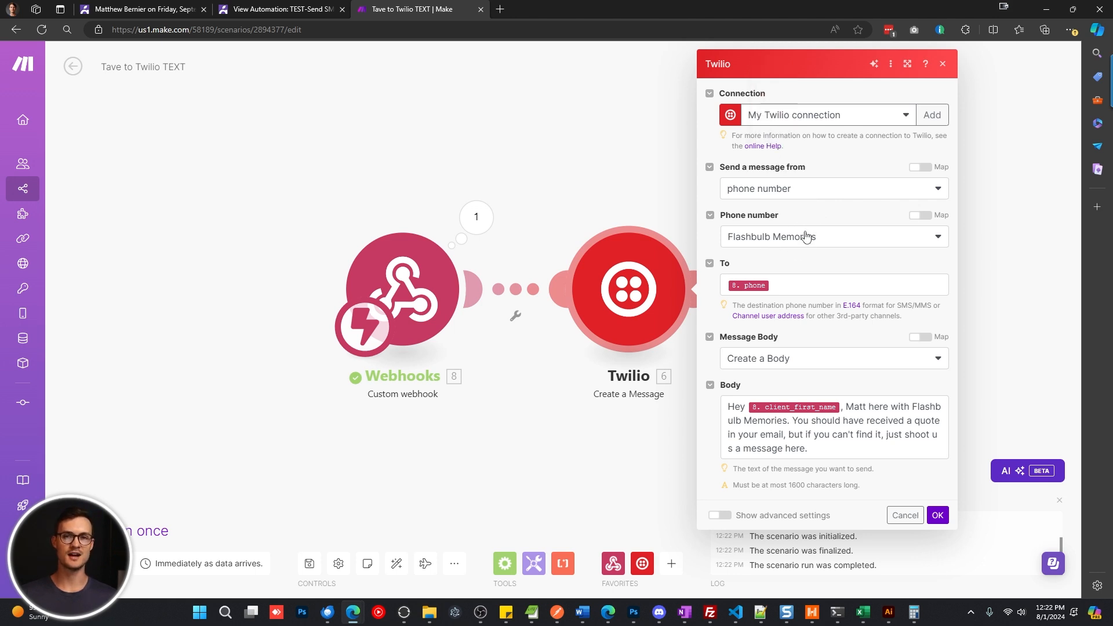
{"action": "left_click", "coordinate": [829, 285]}
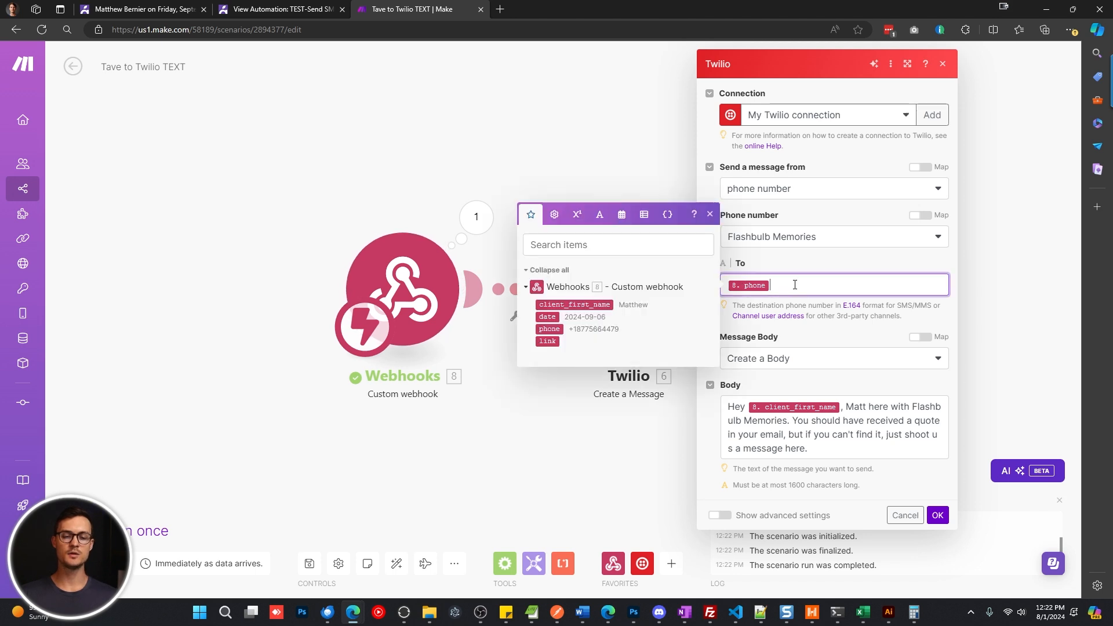
{"action": "mouse_move", "coordinate": [548, 328]}
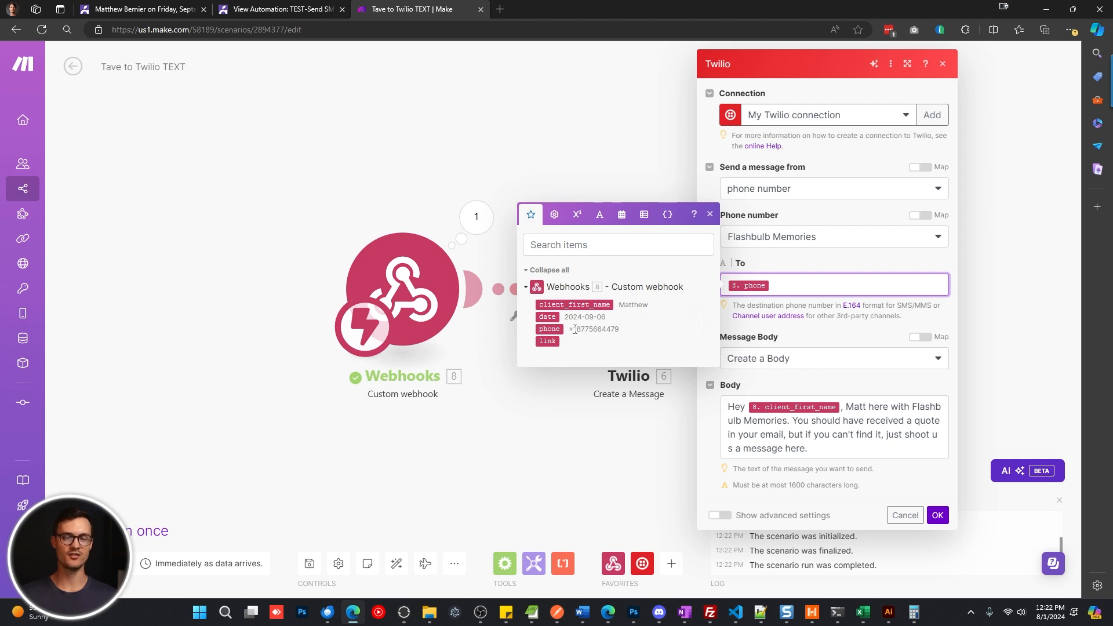
{"action": "mouse_move", "coordinate": [802, 336]}
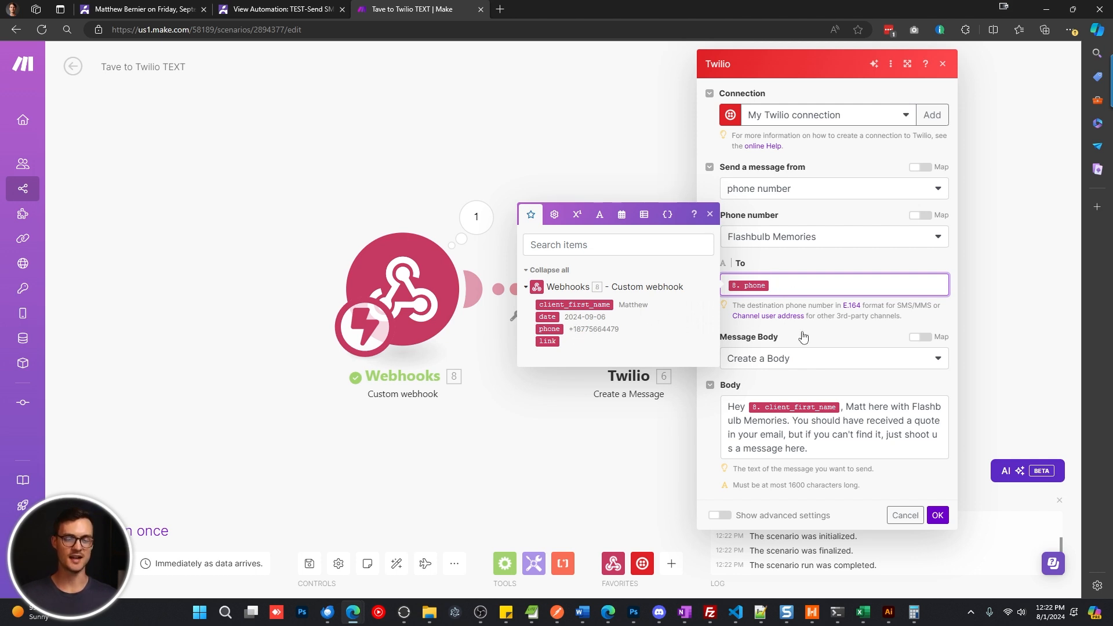
{"action": "left_click", "coordinate": [833, 427]}
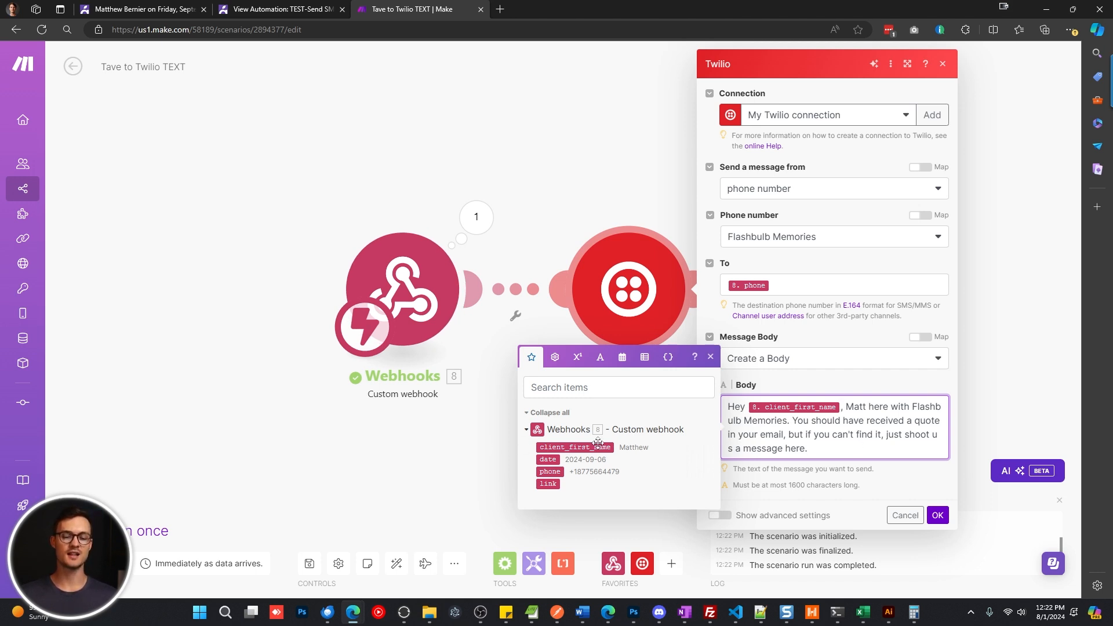
{"action": "mouse_move", "coordinate": [575, 448]}
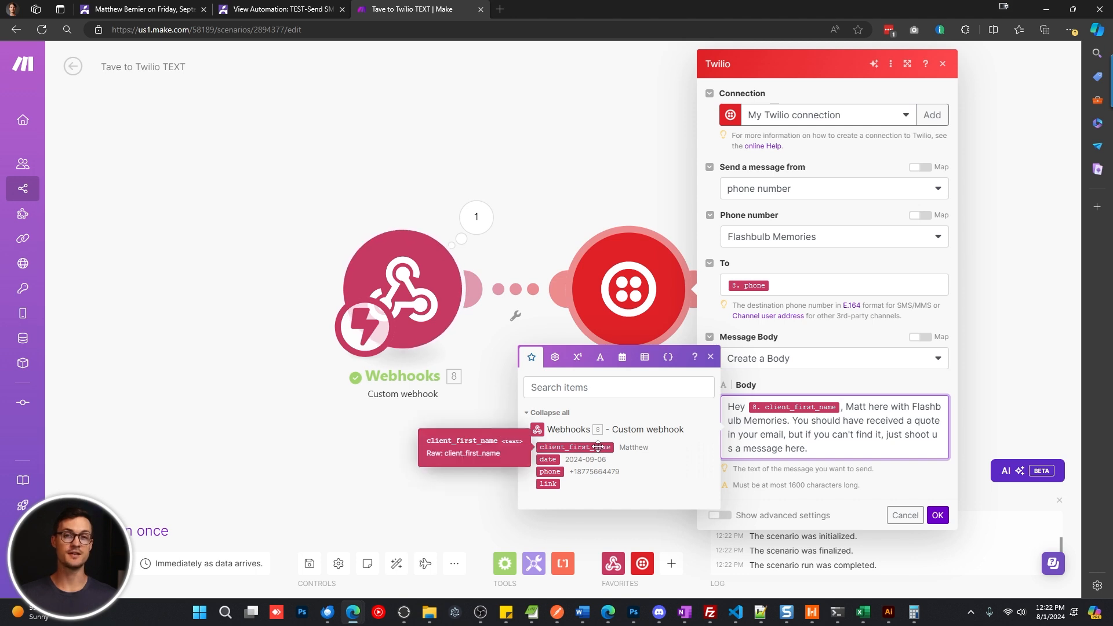
{"action": "left_click", "coordinate": [936, 514]}
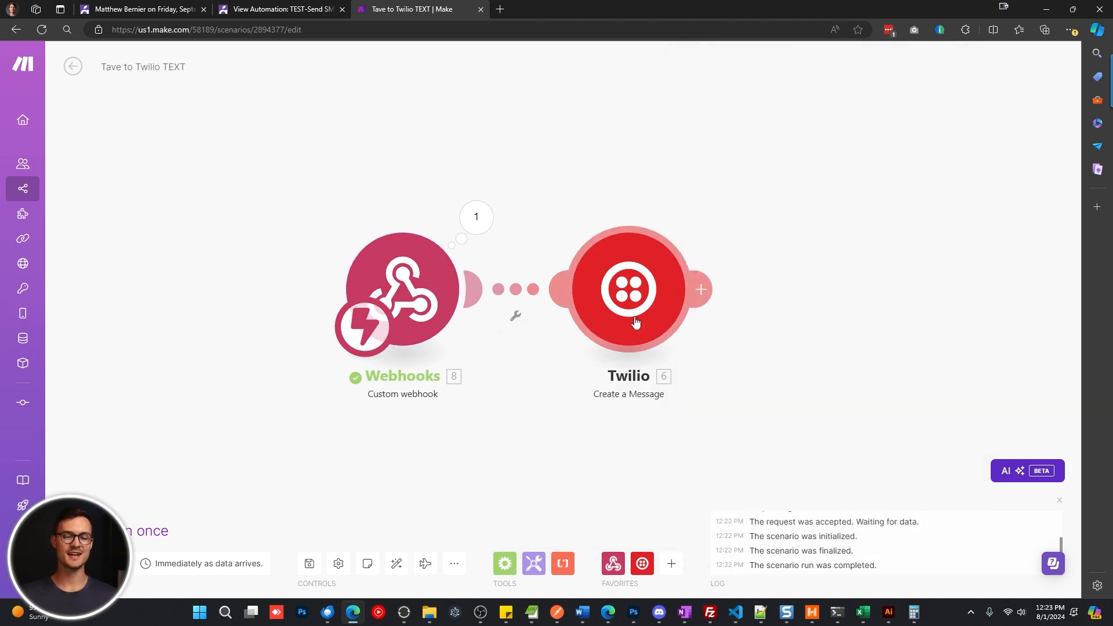
Step: Set the scenario schedule to run at regular intervals of 45 minutes
{"action": "left_click", "coordinate": [308, 563]}
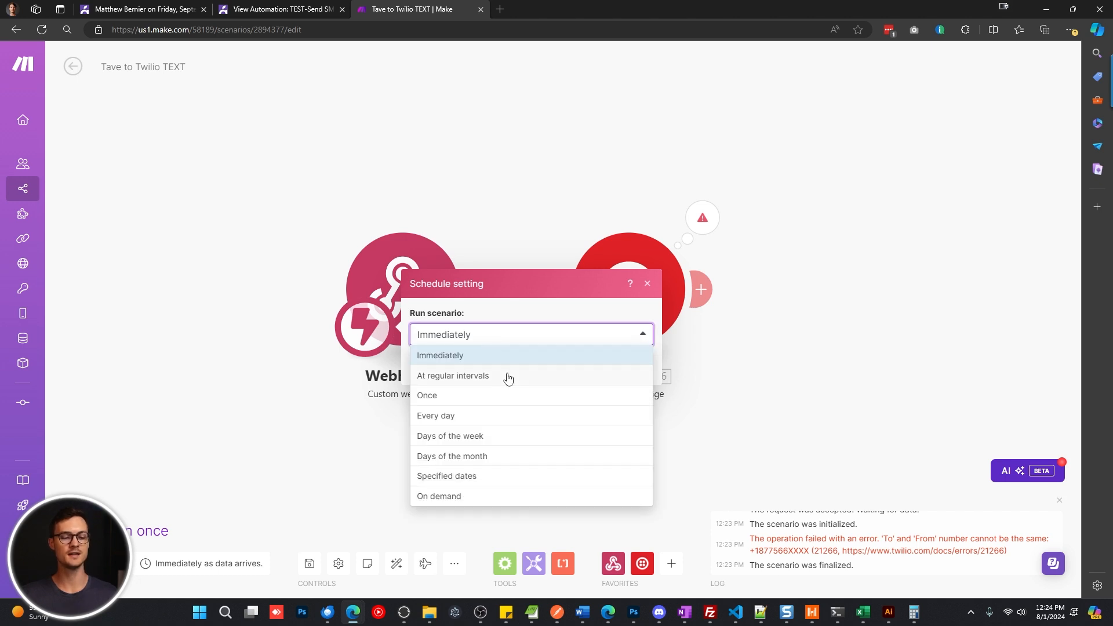
{"action": "left_click", "coordinate": [453, 375]}
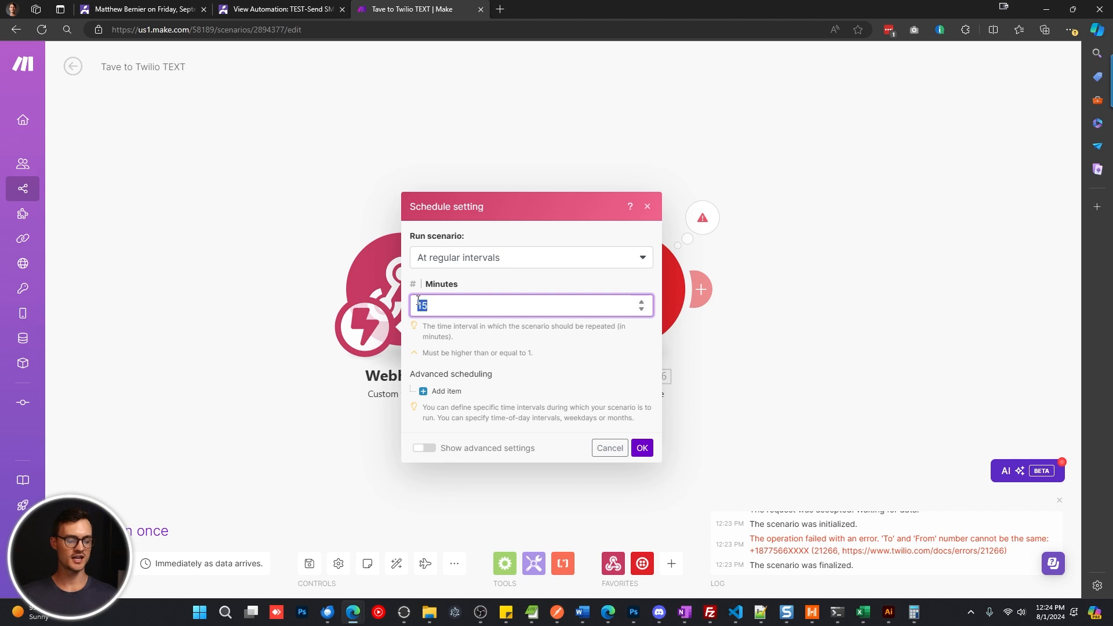
{"action": "type", "text": "45"}
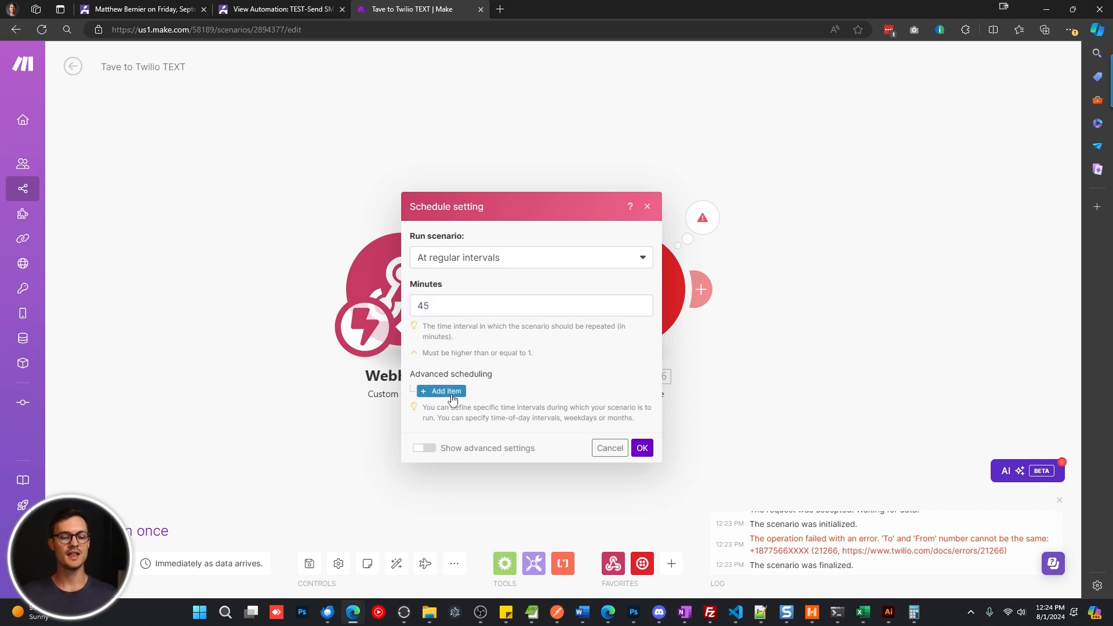
Step: Add an advanced scheduling window from 9:33 AM to 3:24 PM
{"action": "left_click", "coordinate": [440, 390]}
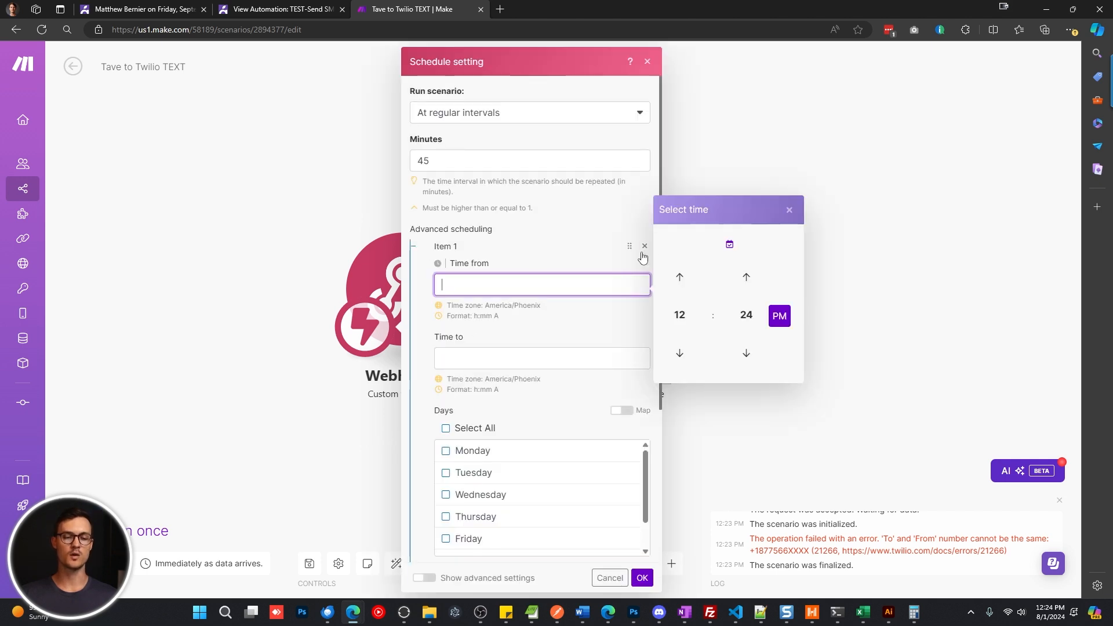
{"action": "left_click", "coordinate": [678, 277]}
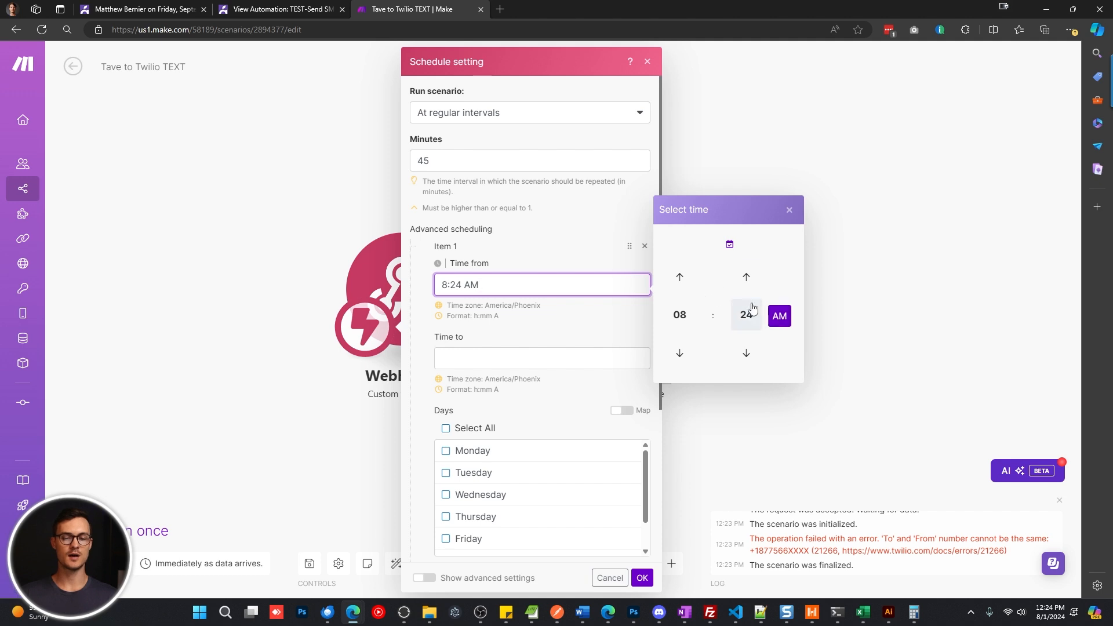
{"action": "left_click", "coordinate": [678, 277]}
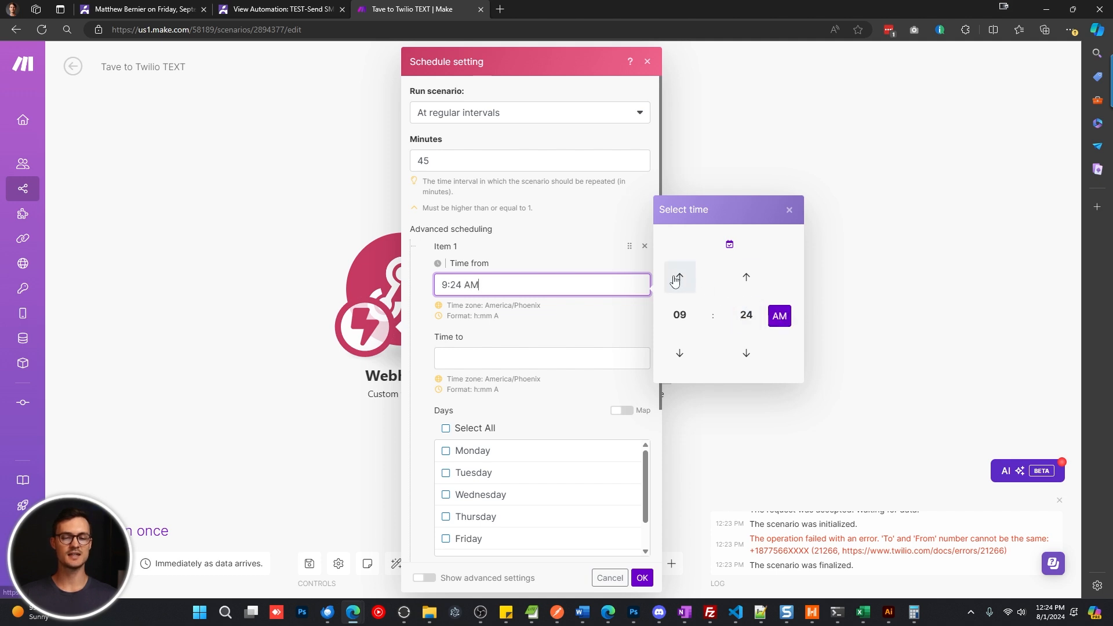
{"action": "left_click", "coordinate": [744, 277]}
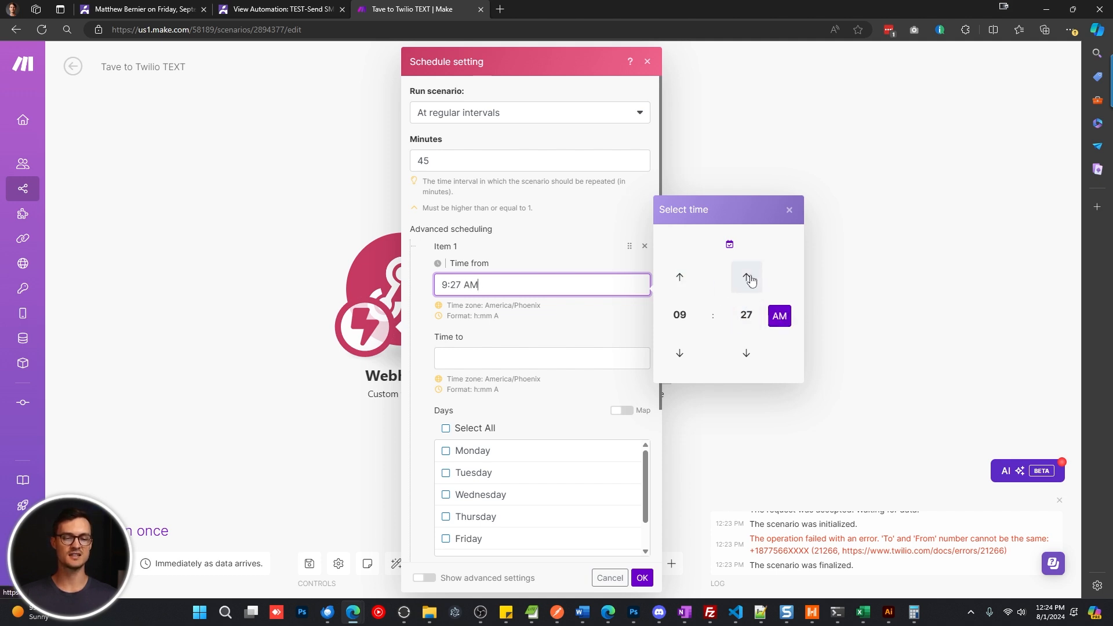
{"action": "left_click", "coordinate": [745, 277]}
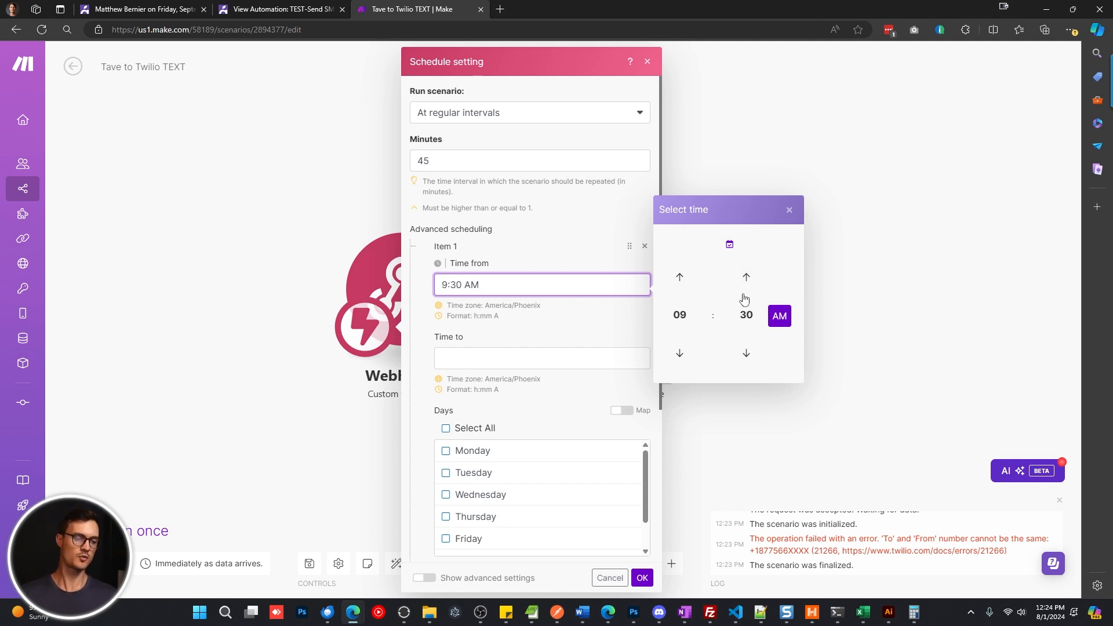
{"action": "left_click", "coordinate": [745, 277]}
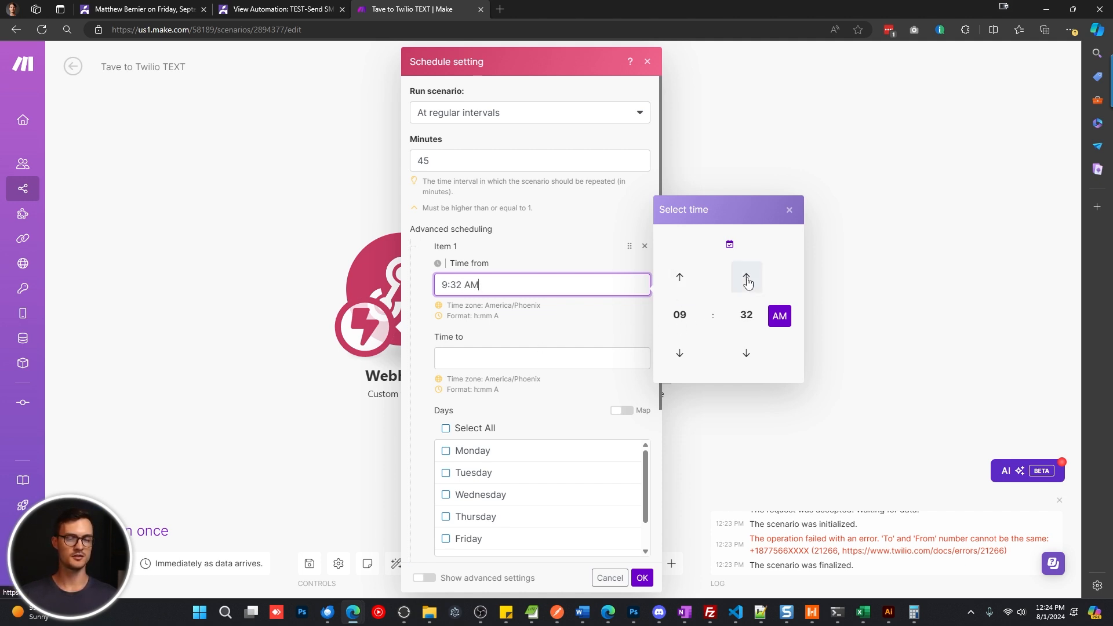
{"action": "left_click", "coordinate": [745, 277]}
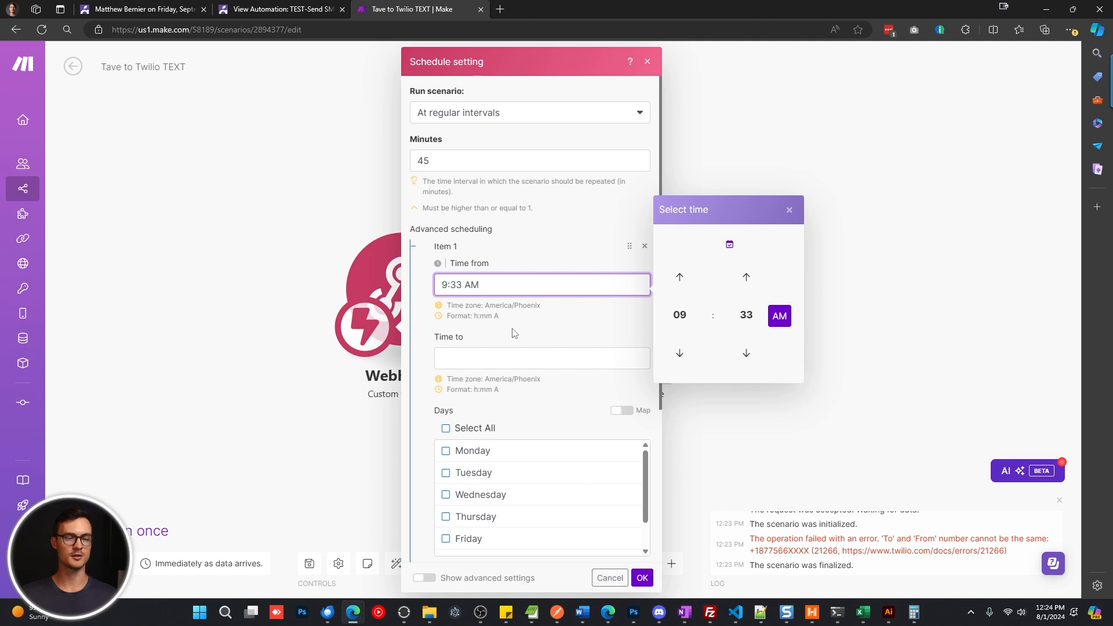
{"action": "left_click", "coordinate": [541, 358]}
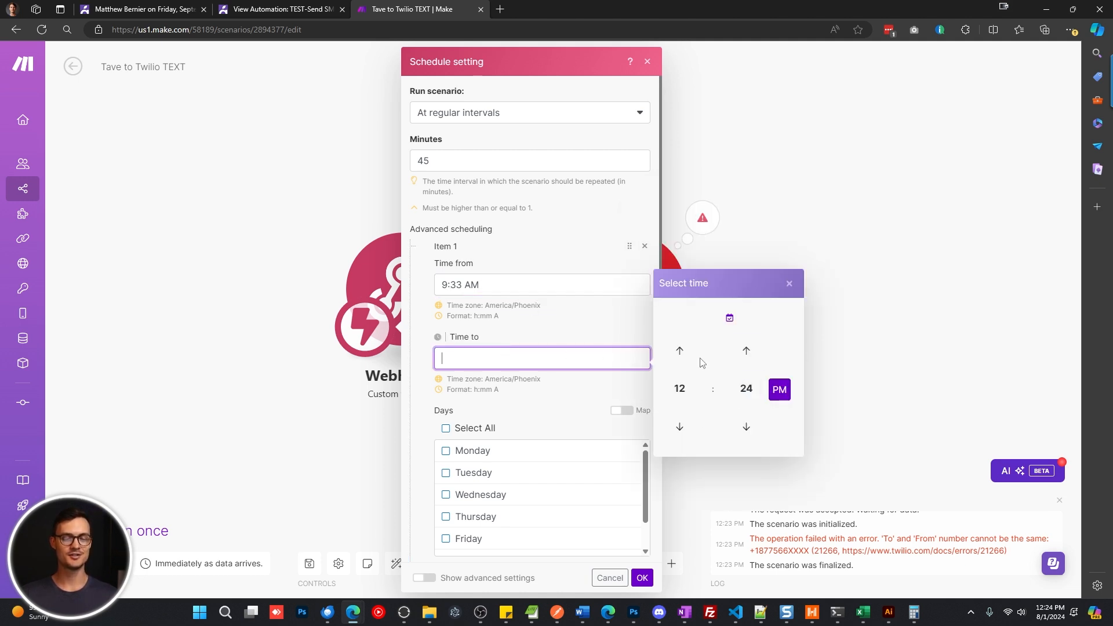
{"action": "type", "text": "3:24 PM"}
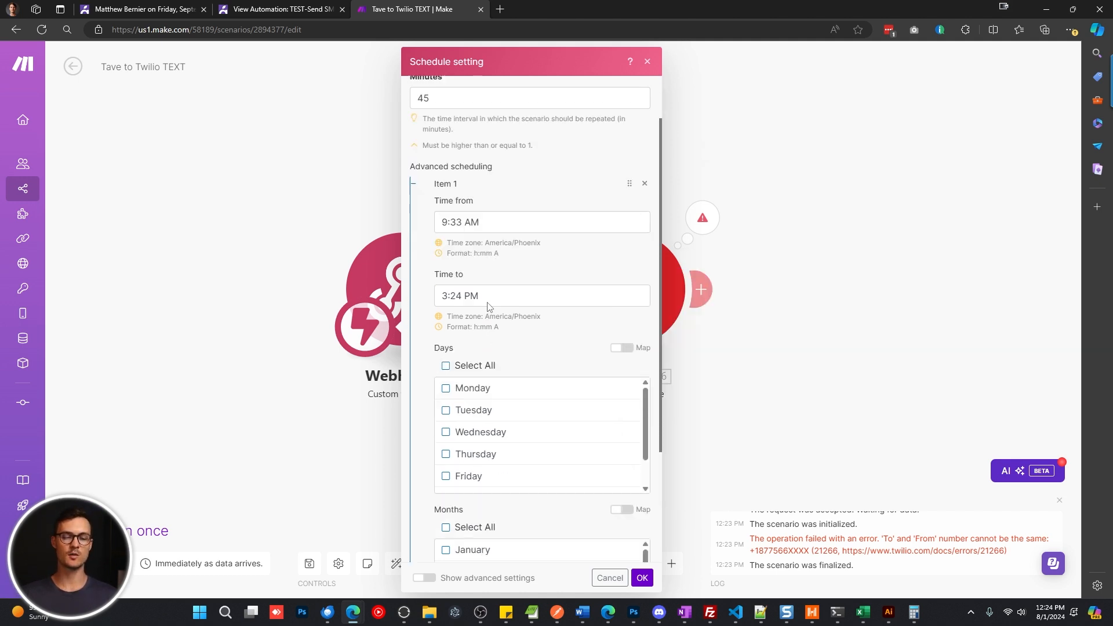
Step: Limit the schedule to every day except Sunday in all months, confirm it and save the scenario
{"action": "left_click", "coordinate": [445, 365]}
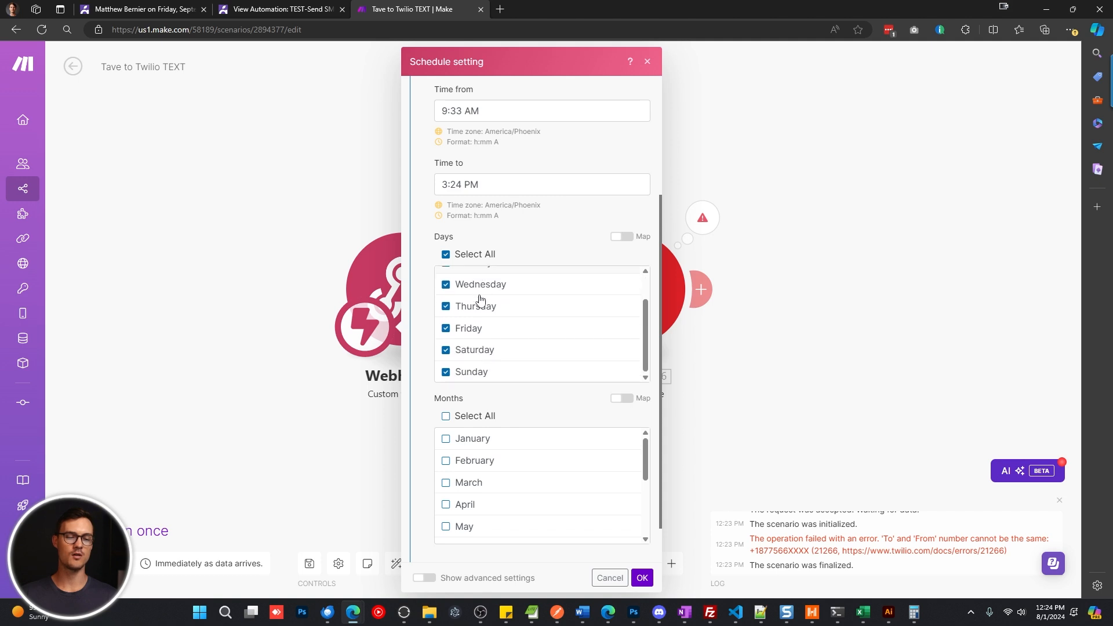
{"action": "left_click", "coordinate": [445, 372]}
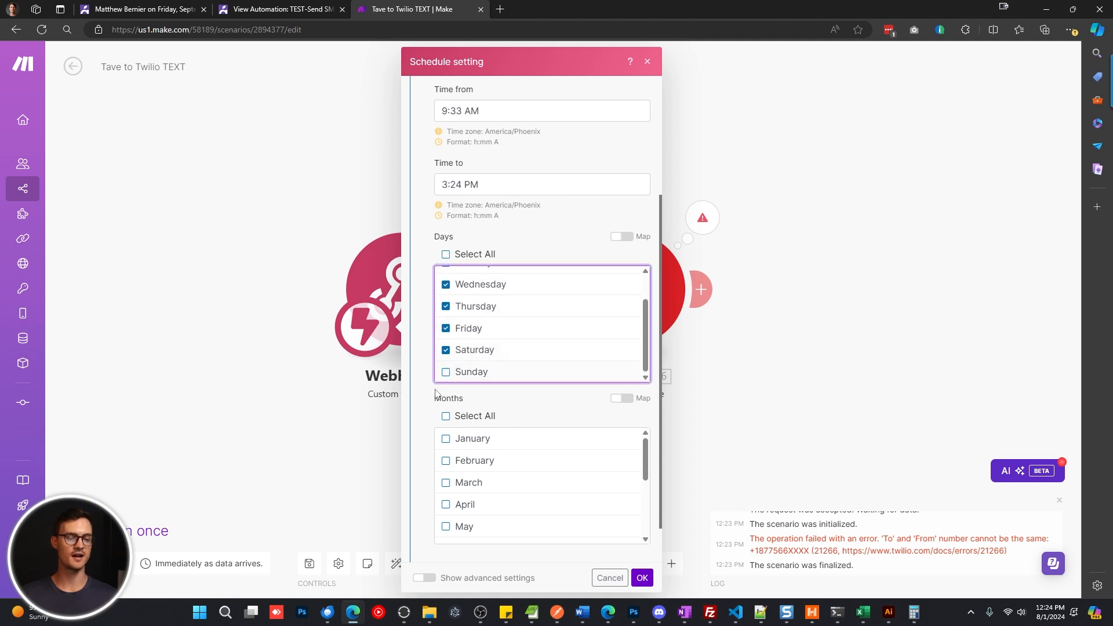
{"action": "left_click", "coordinate": [445, 415]}
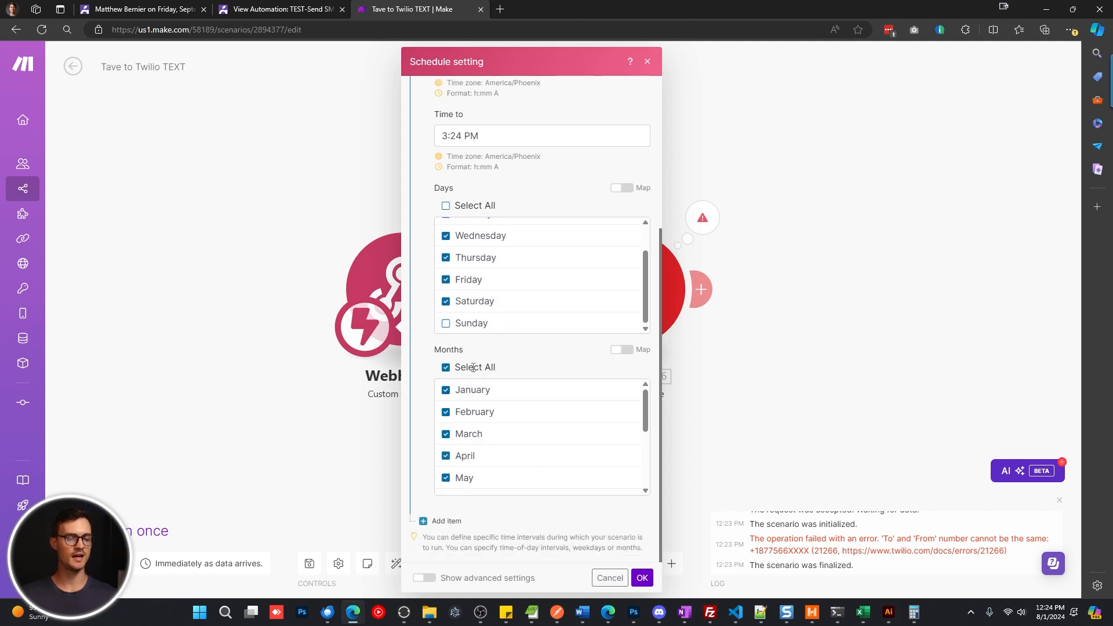
{"action": "scroll", "scroll_direction": "down", "scroll_amount": 3}
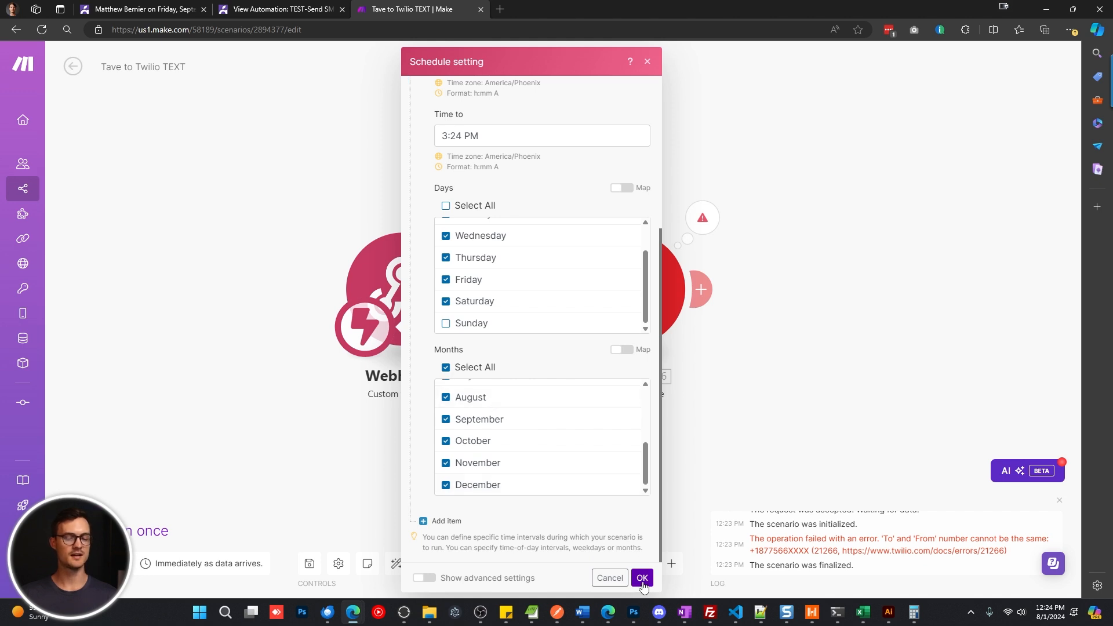
{"action": "left_click", "coordinate": [641, 577]}
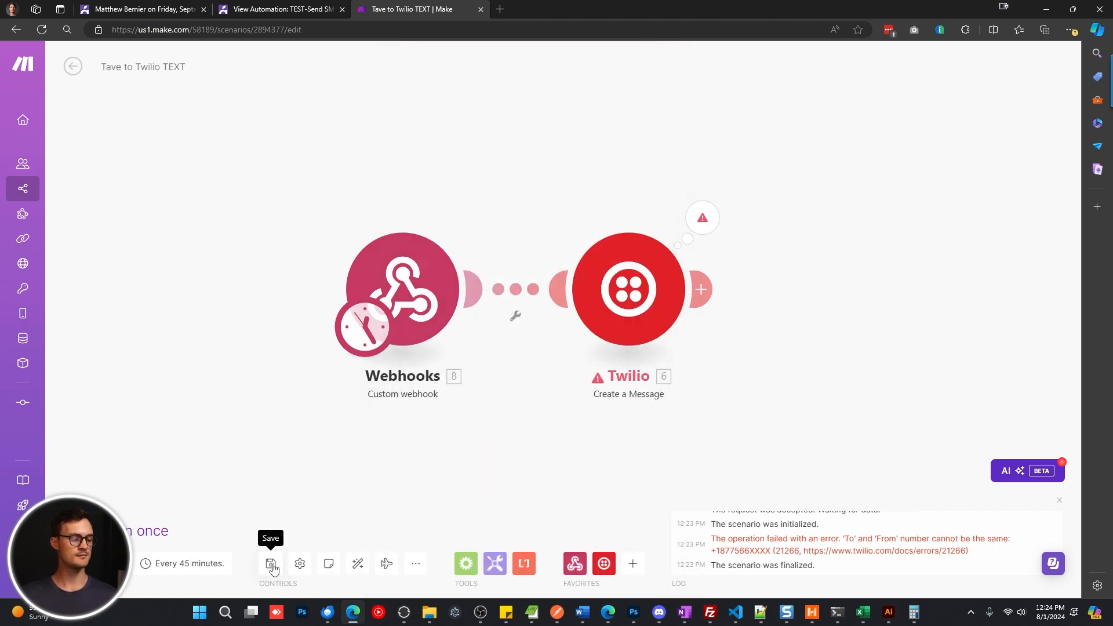
{"action": "left_click", "coordinate": [270, 563]}
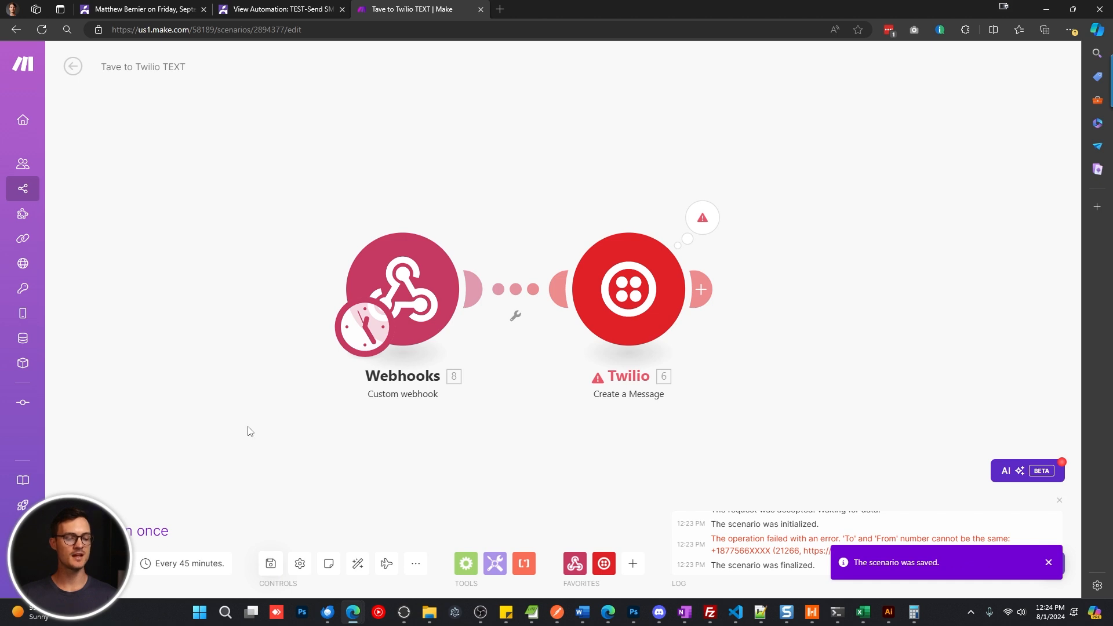
{"action": "mouse_move", "coordinate": [1051, 608]}
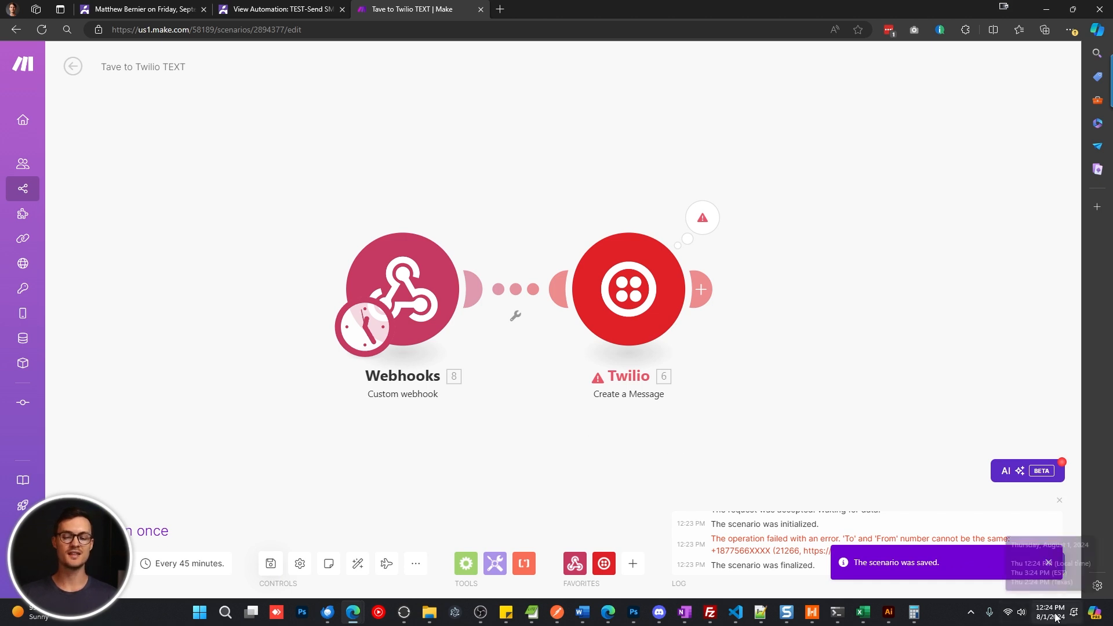
Step: Check the lead's status options in Tave and return to the automation page
{"action": "left_click", "coordinate": [141, 8]}
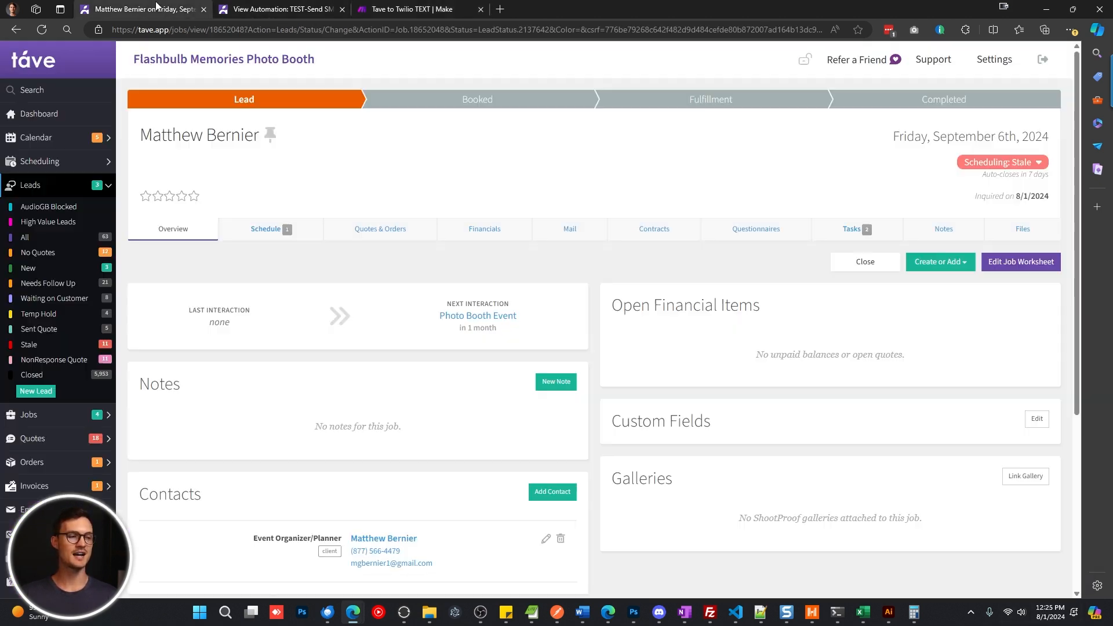
{"action": "left_click", "coordinate": [998, 162]}
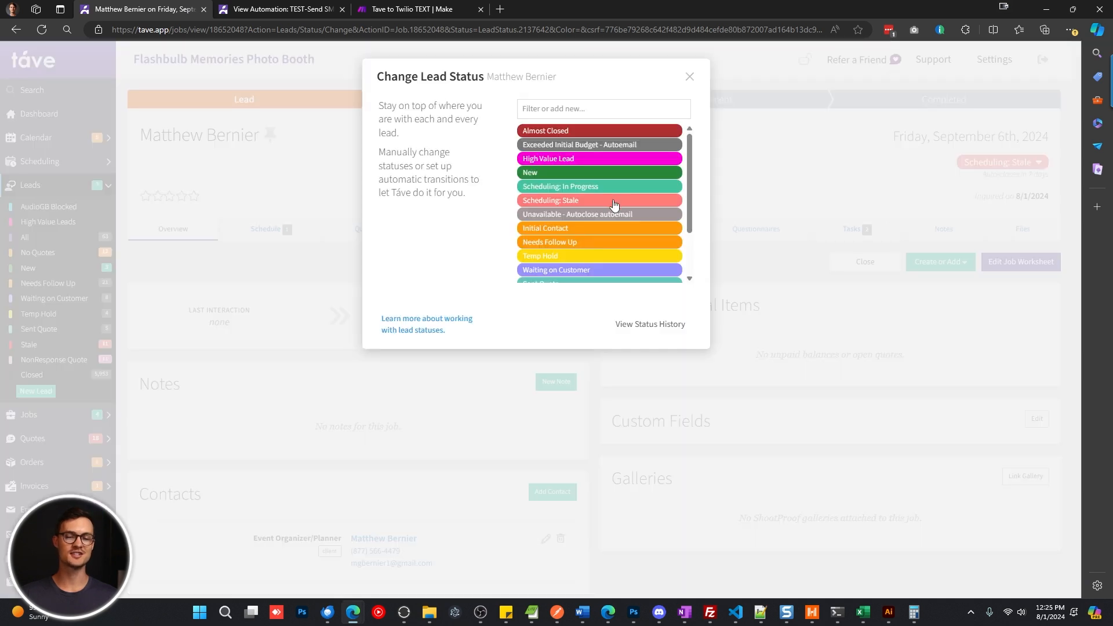
{"action": "left_click", "coordinate": [419, 8]}
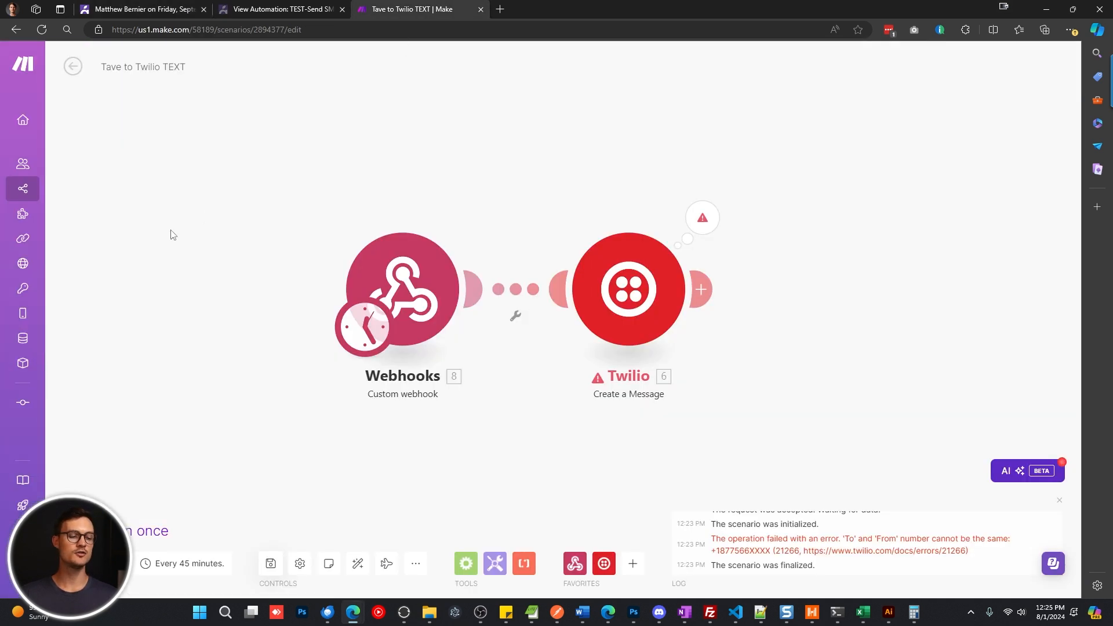
{"action": "mouse_move", "coordinate": [693, 400]}
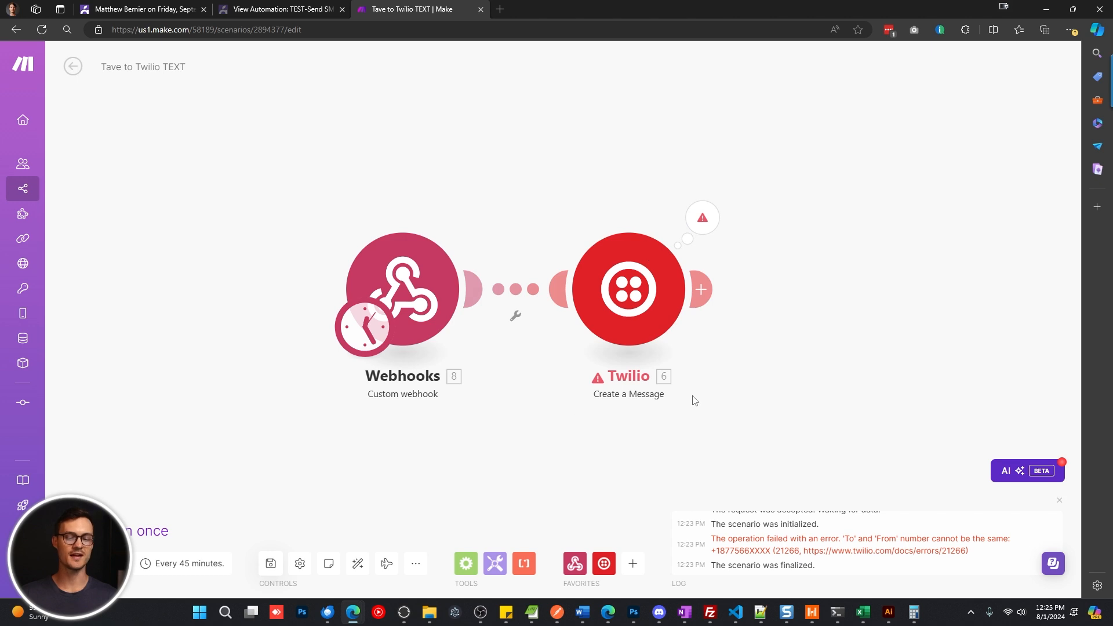
{"action": "mouse_move", "coordinate": [519, 473]}
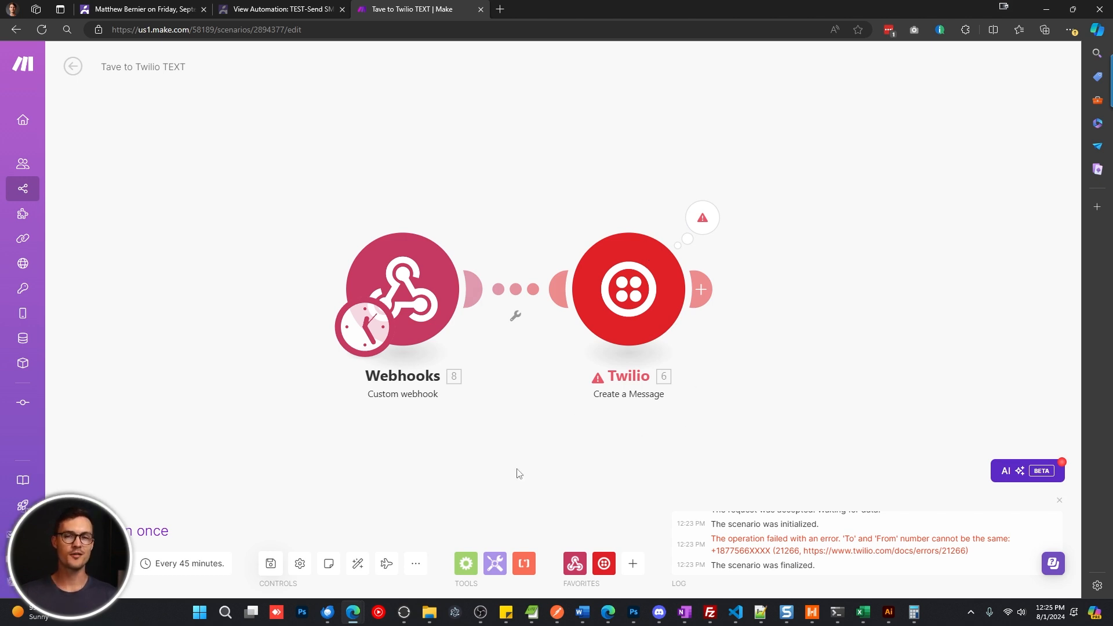
{"action": "left_click", "coordinate": [281, 8]}
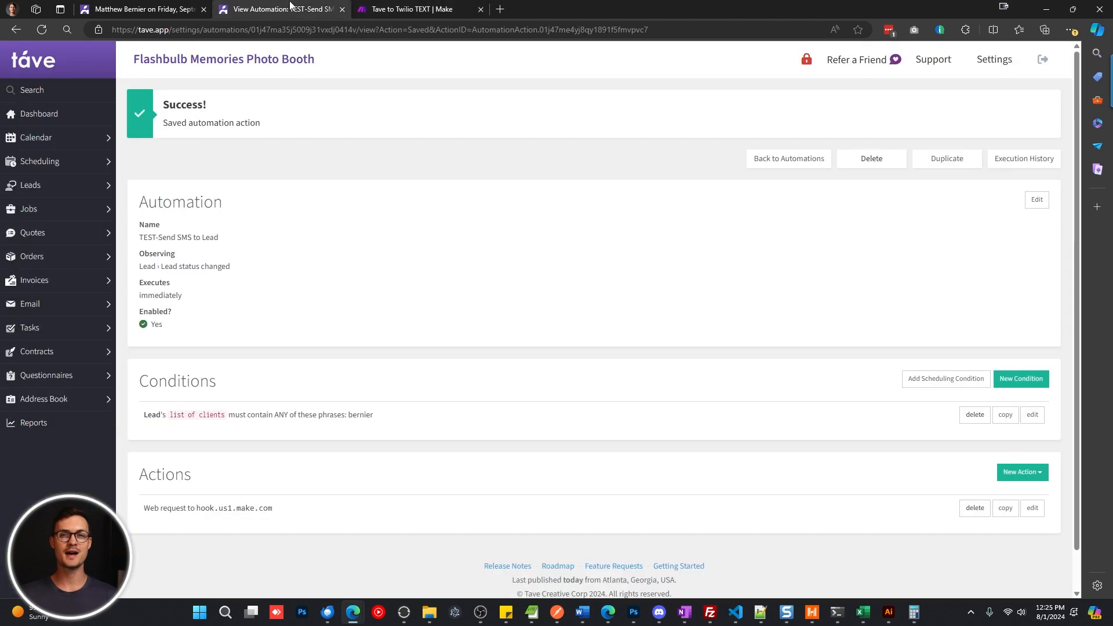